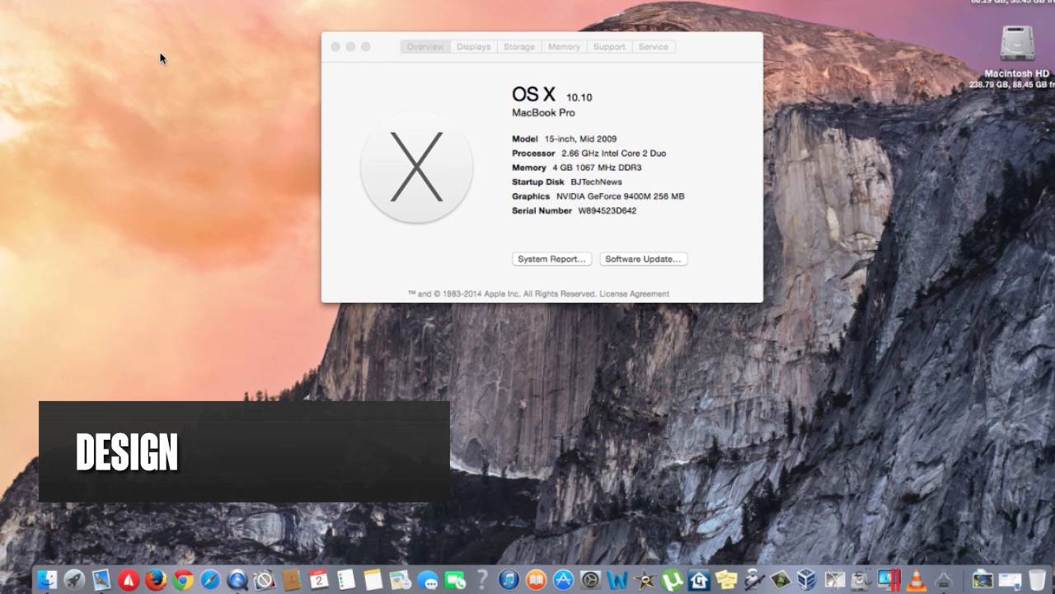
{"action": "mouse_move", "coordinate": [414, 146]}
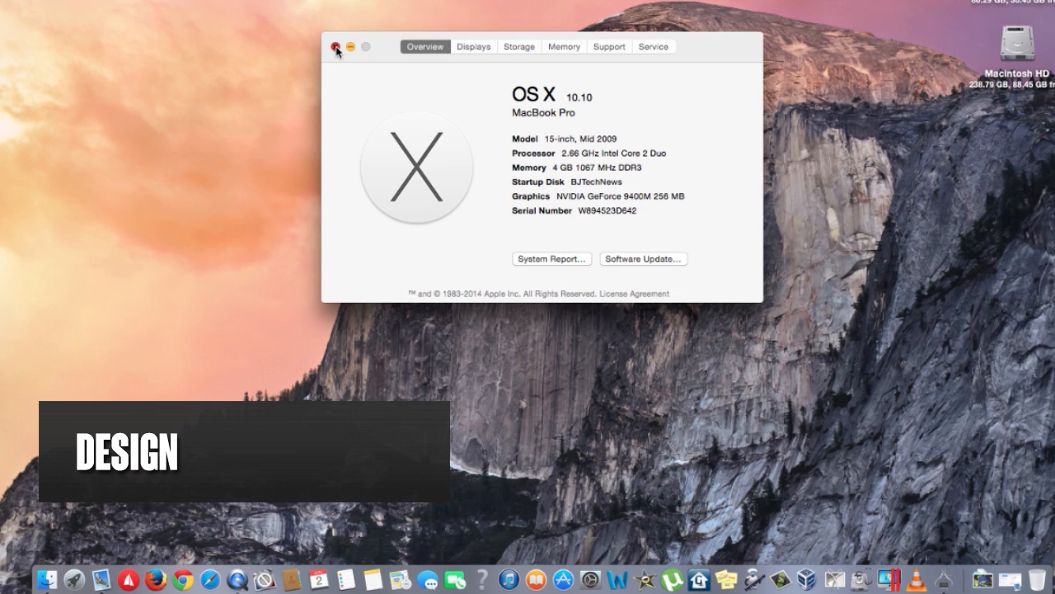
Close About This Mac, shift the Finder window of drive folders left, and dismiss the Final Cut Pro alert.
{"action": "left_click", "coordinate": [335, 46]}
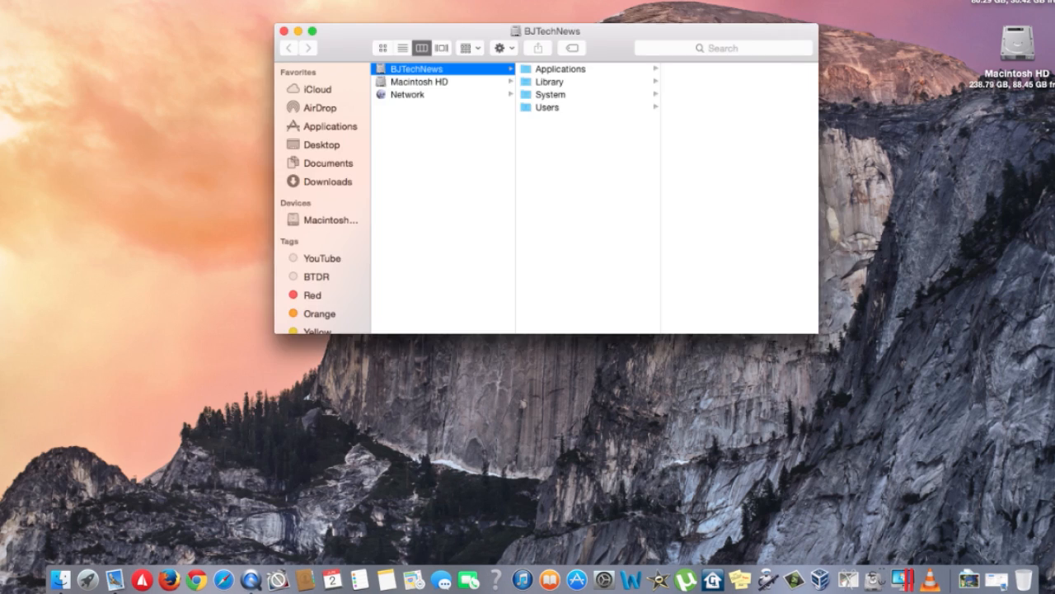
{"action": "left_click_drag", "start_coordinate": [547, 30], "coordinate": [513, 37]}
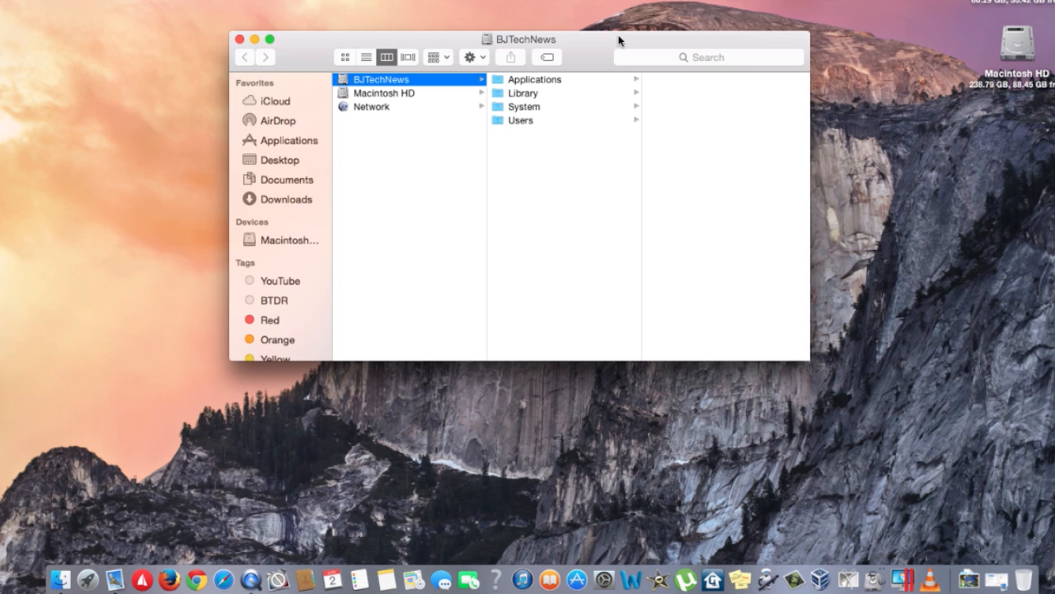
{"action": "left_click_drag", "start_coordinate": [520, 39], "coordinate": [520, 221]}
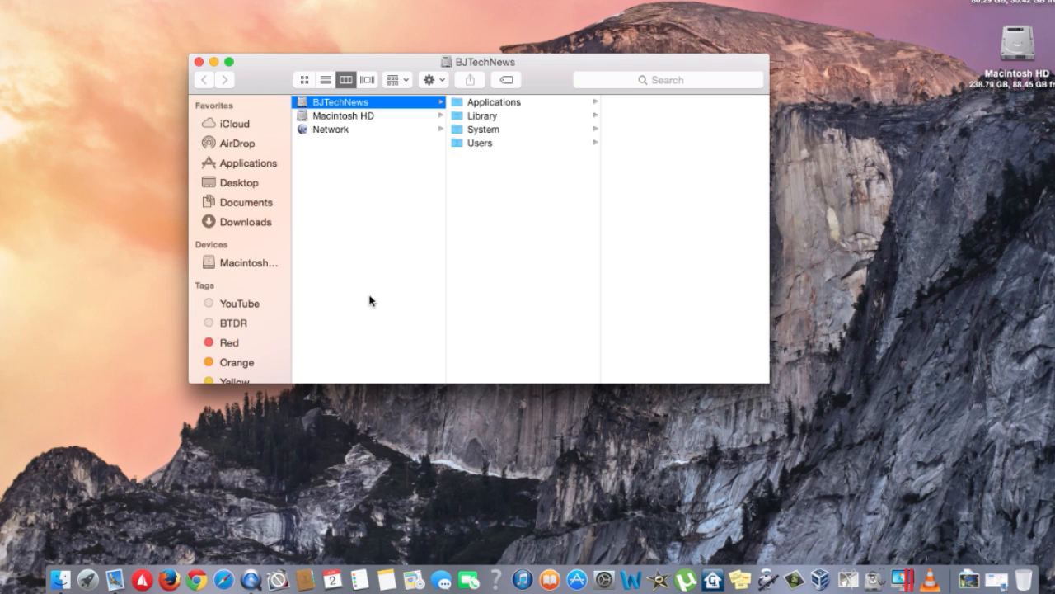
{"action": "mouse_move", "coordinate": [216, 586]}
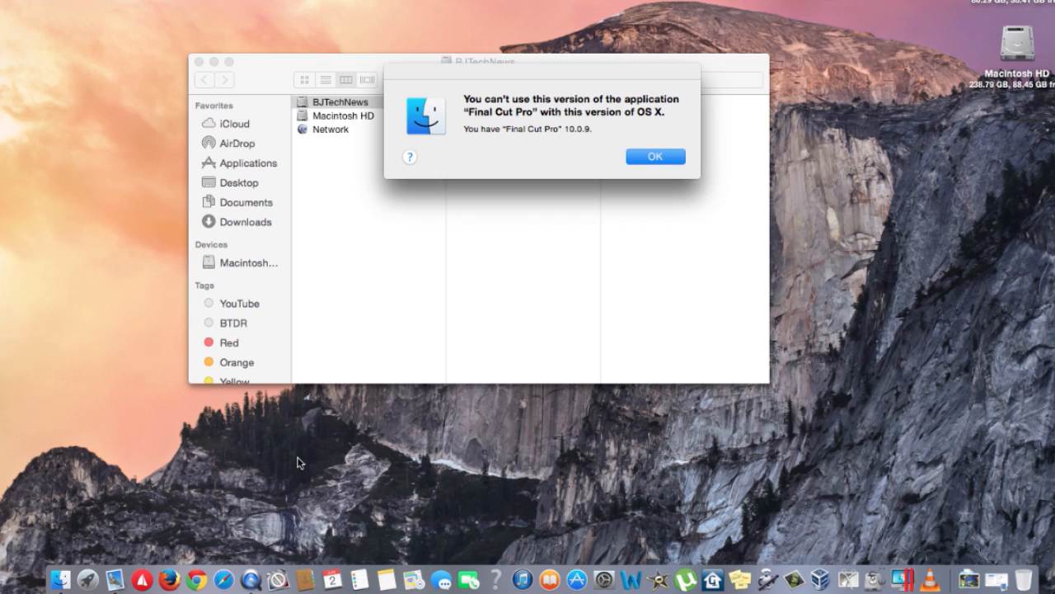
{"action": "left_click", "coordinate": [655, 156]}
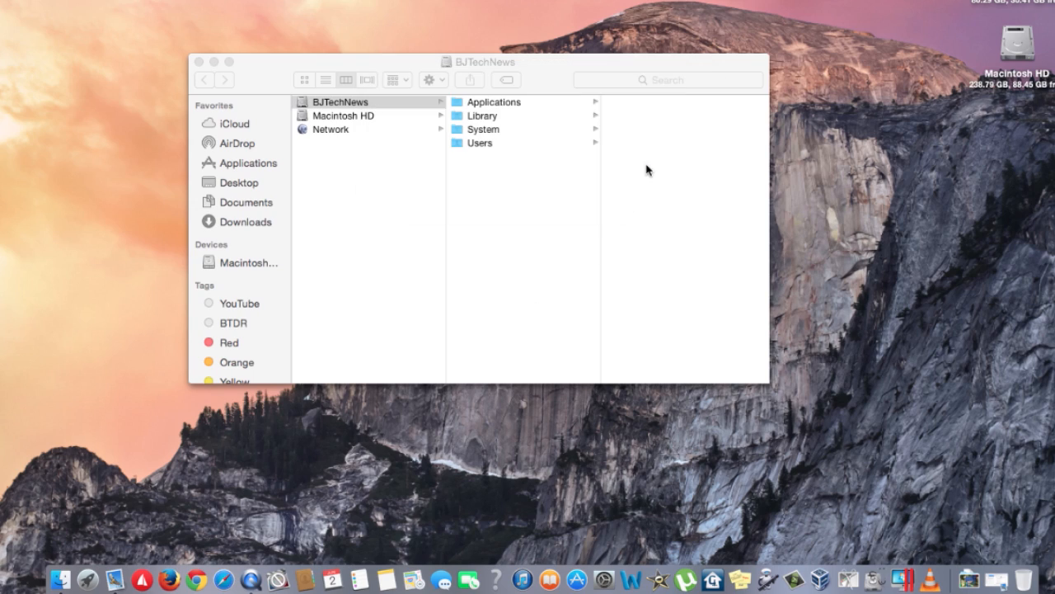
{"action": "left_click", "coordinate": [340, 102]}
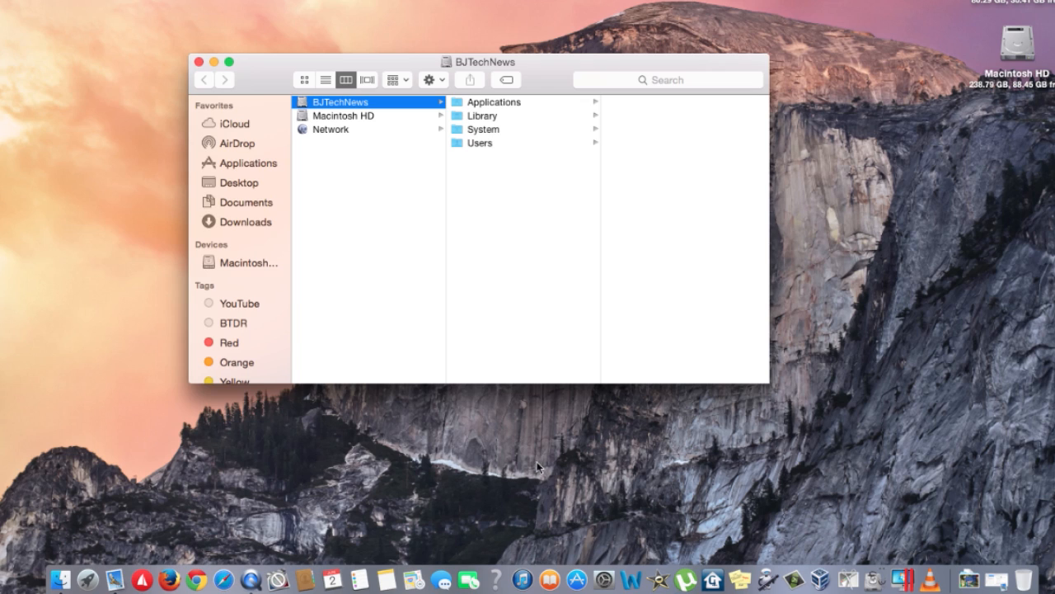
{"action": "mouse_move", "coordinate": [527, 476]}
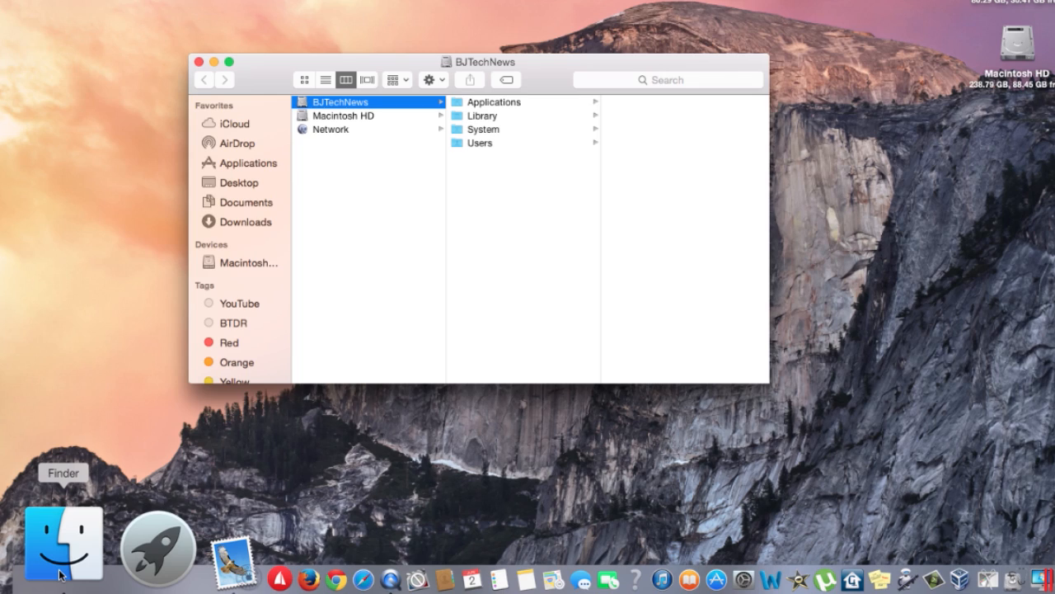
{"action": "mouse_move", "coordinate": [111, 370]}
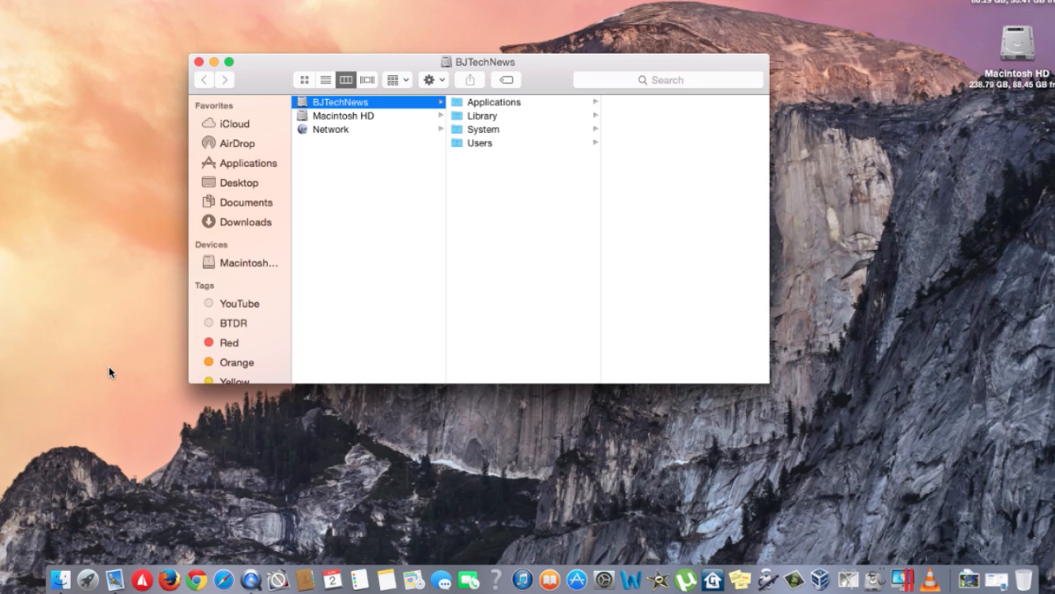
{"action": "mouse_move", "coordinate": [196, 151]}
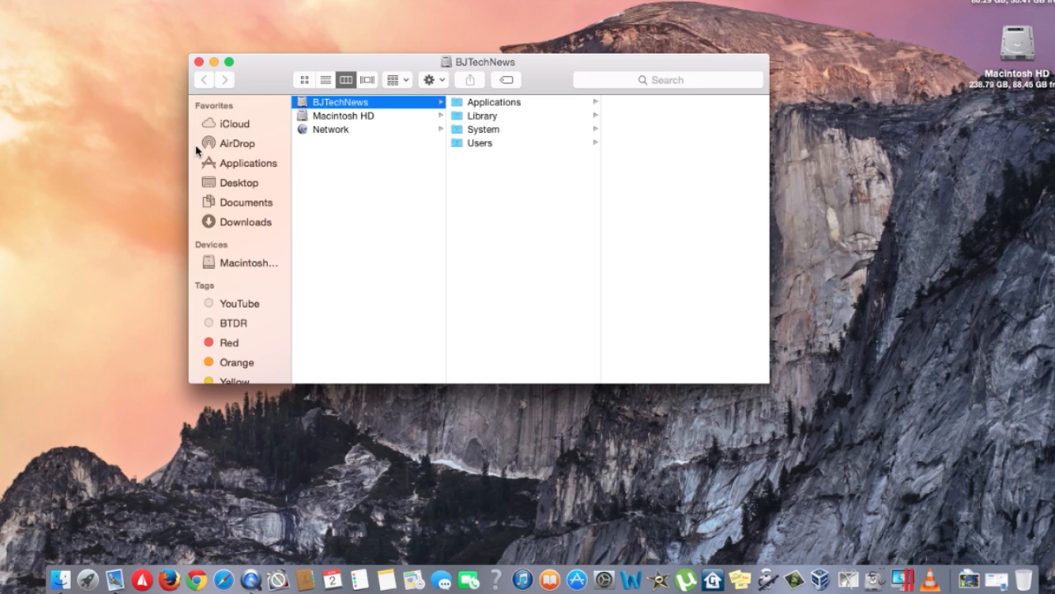
Close the Finder window and bring up Notification Center's Today view from the menu bar.
{"action": "left_click", "coordinate": [198, 62]}
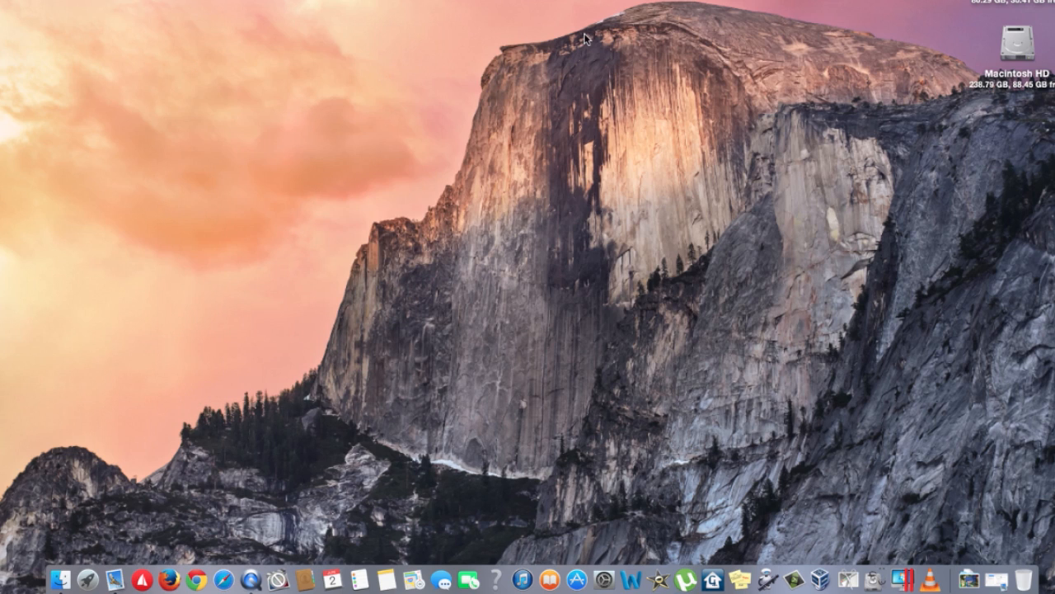
{"action": "left_click", "coordinate": [1045, 2]}
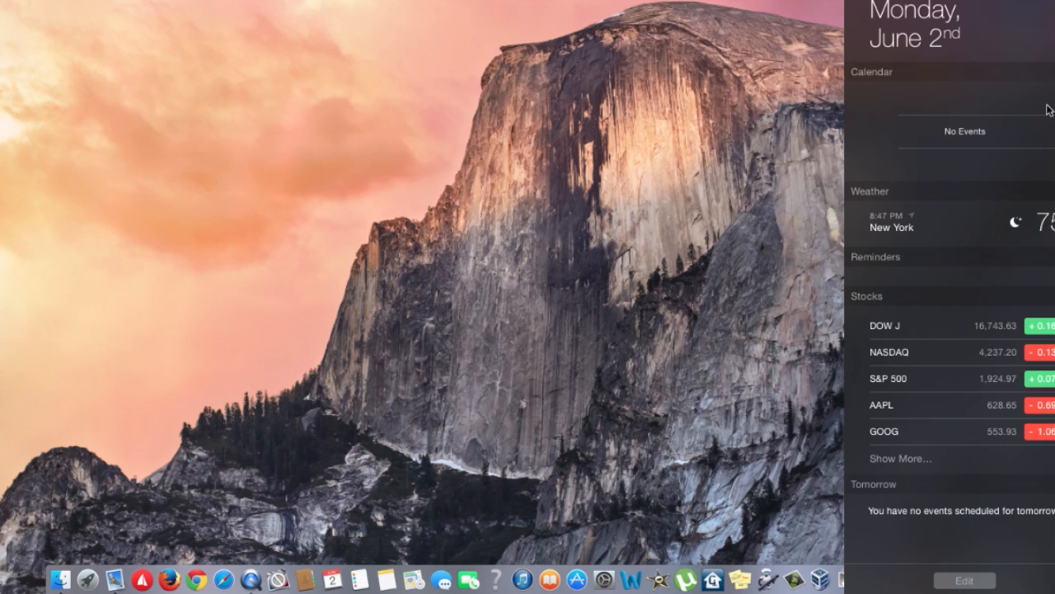
{"action": "mouse_move", "coordinate": [981, 286]}
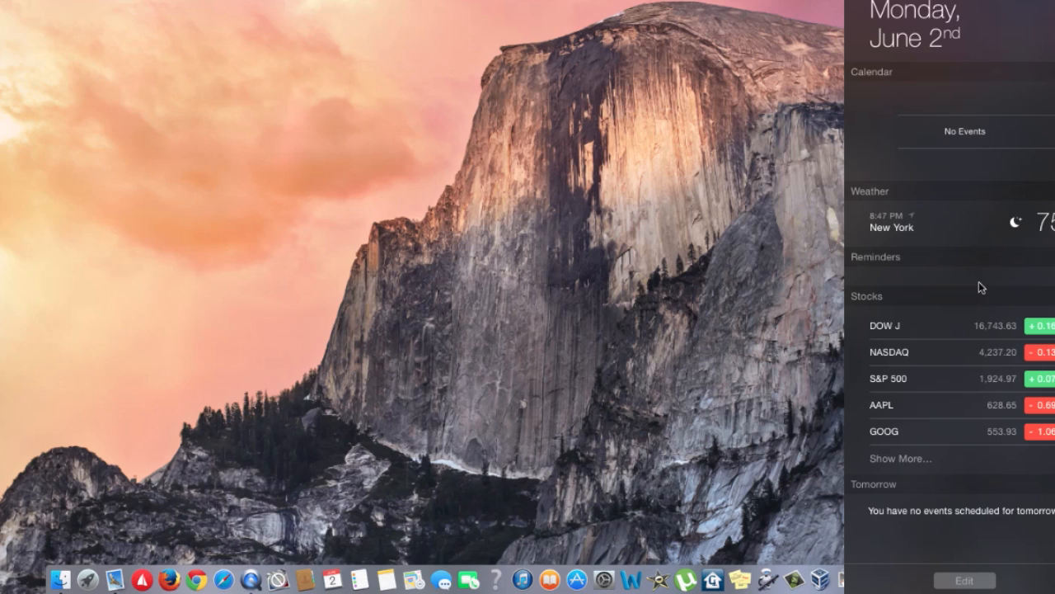
{"action": "mouse_move", "coordinate": [980, 400]}
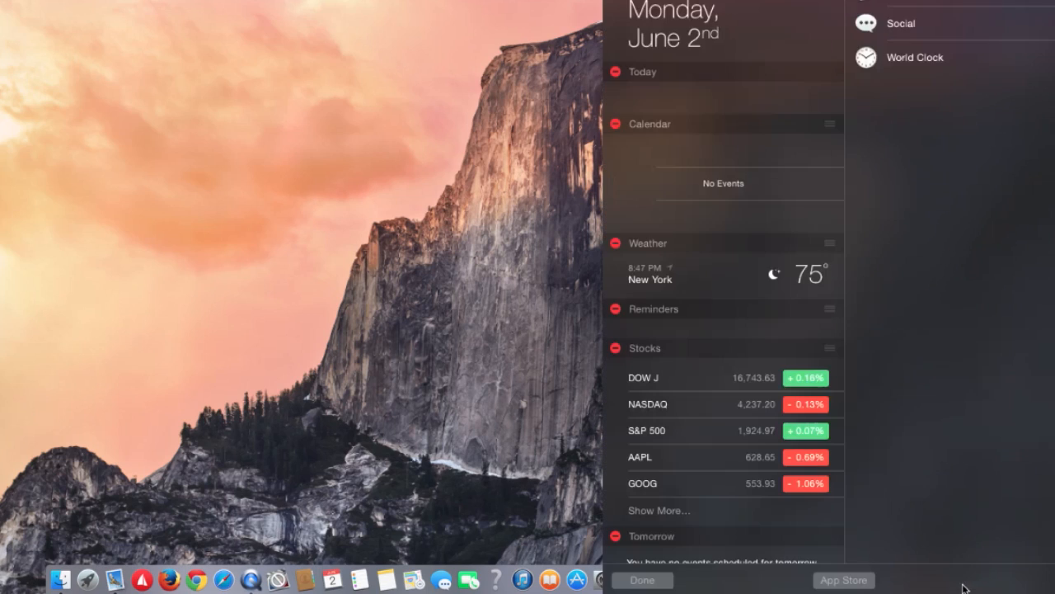
{"action": "mouse_move", "coordinate": [1012, 27]}
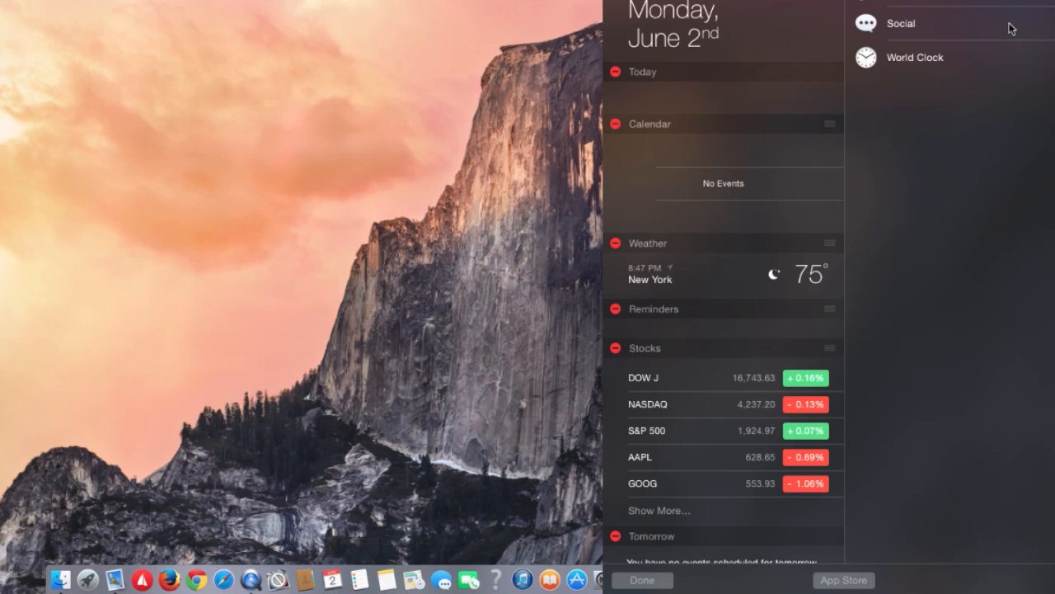
{"action": "mouse_move", "coordinate": [845, 579]}
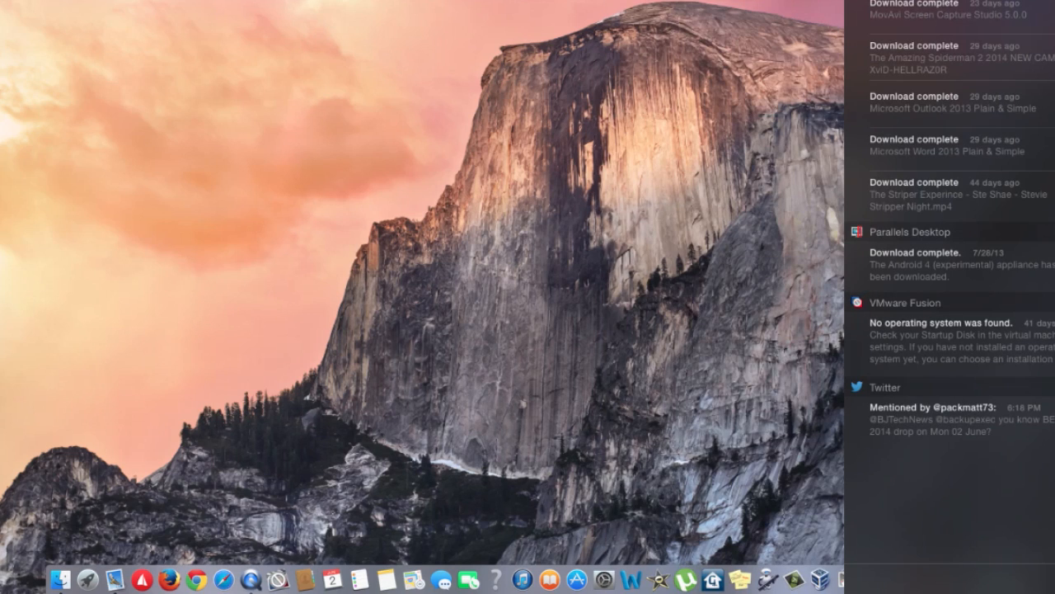
{"action": "mouse_move", "coordinate": [938, 16]}
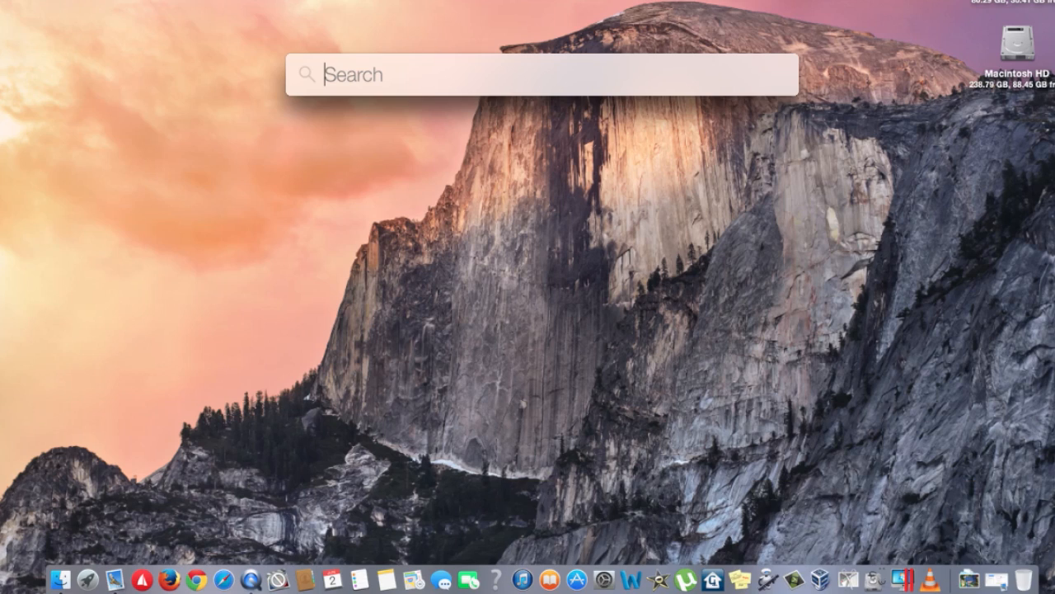
{"action": "mouse_move", "coordinate": [657, 65]}
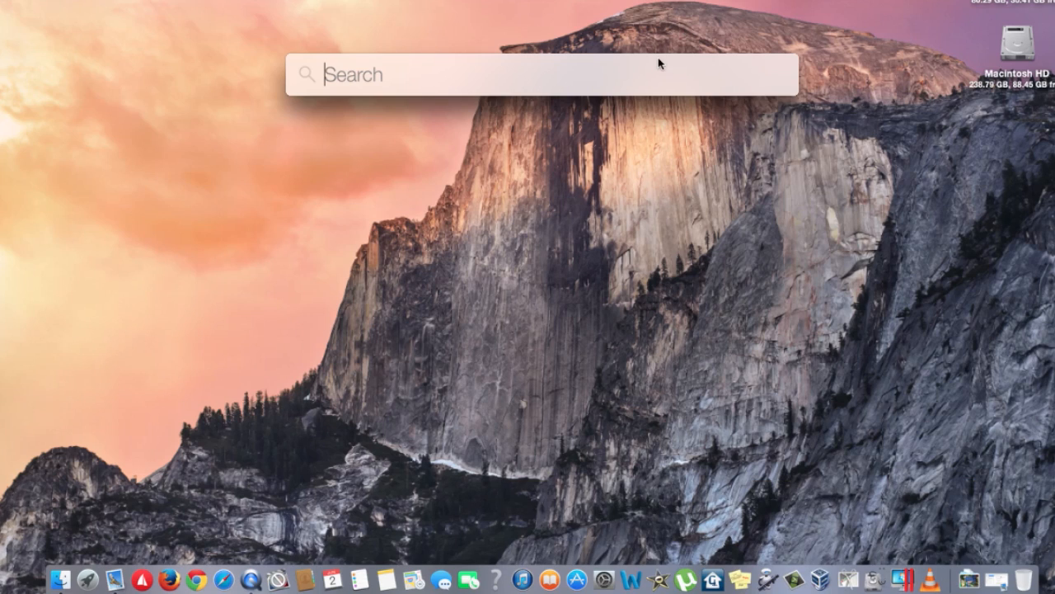
{"action": "mouse_move", "coordinate": [555, 84]}
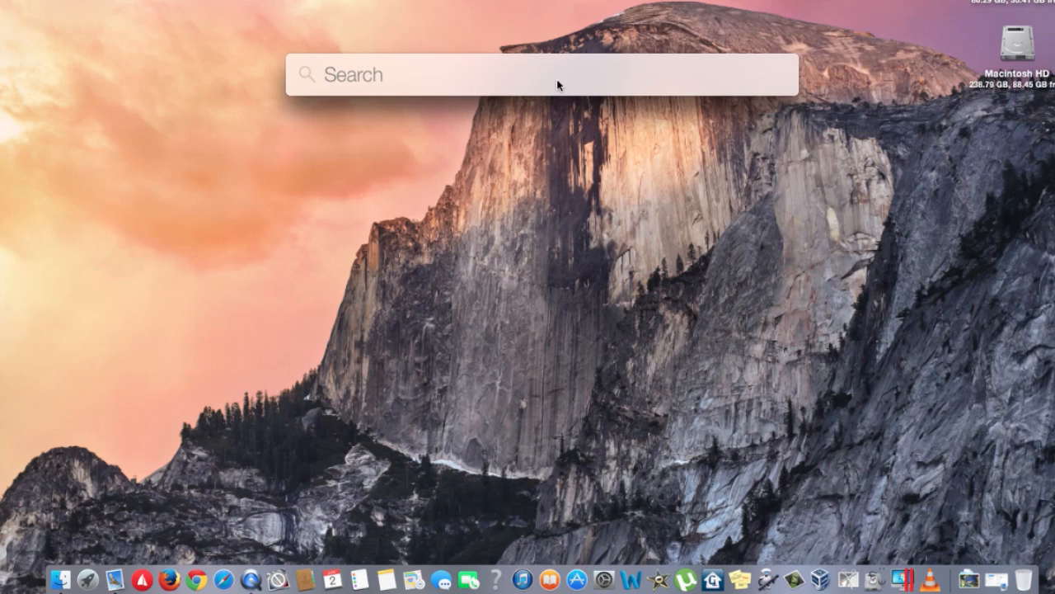
{"action": "left_click", "coordinate": [556, 78]}
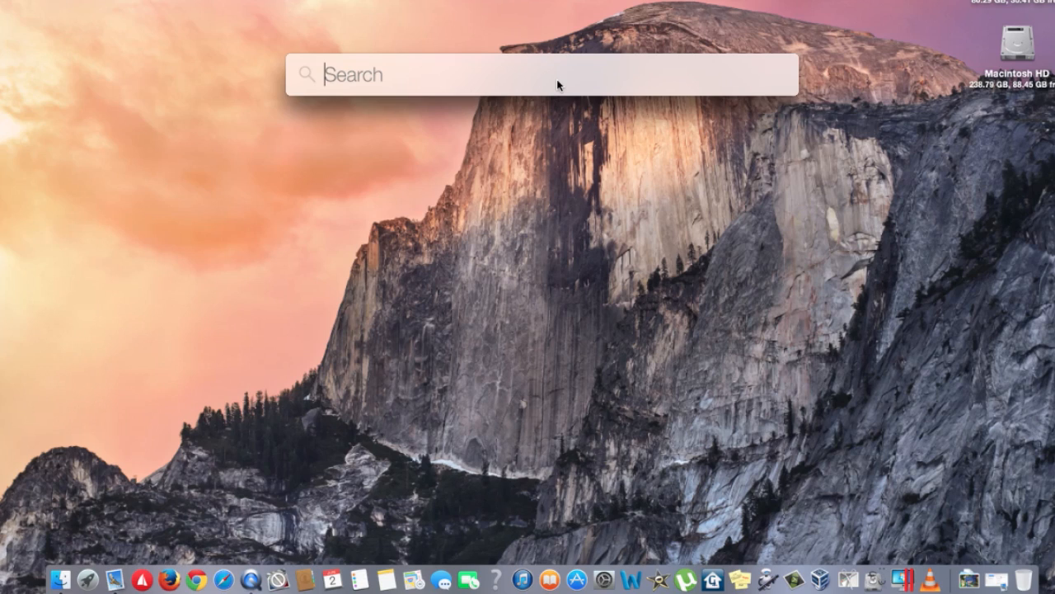
{"action": "type", "text": "s"}
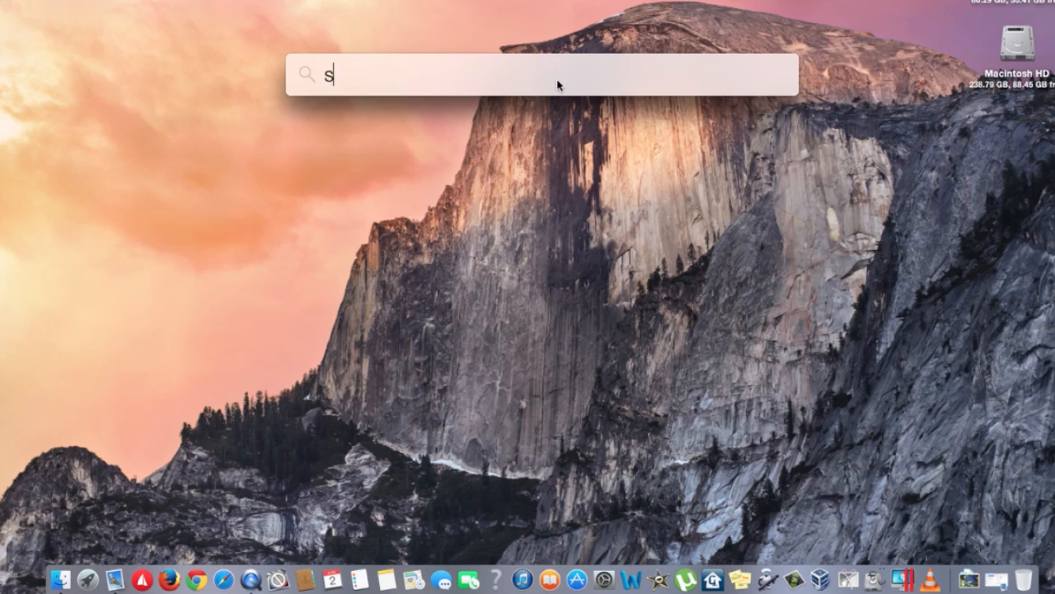
{"action": "type", "text": "imple and"}
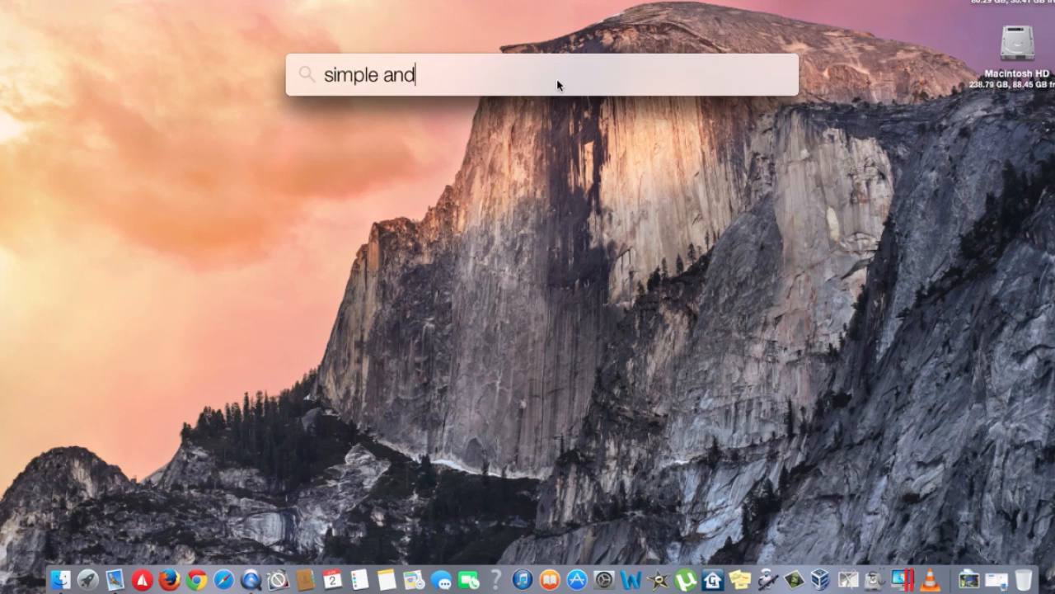
{"action": "type", "text": "wor"}
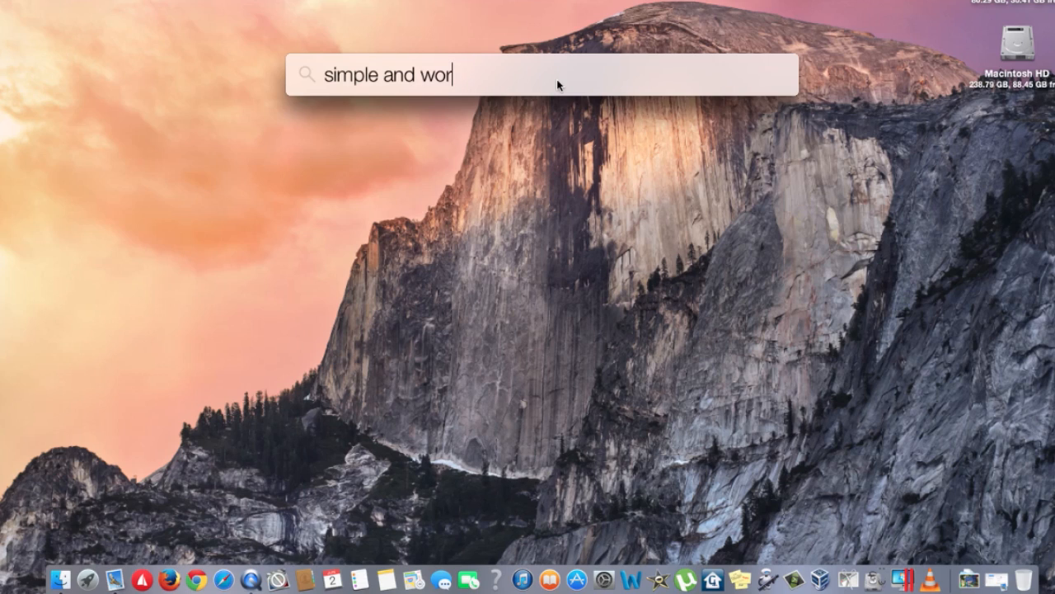
{"action": "type", "text": "ds"}
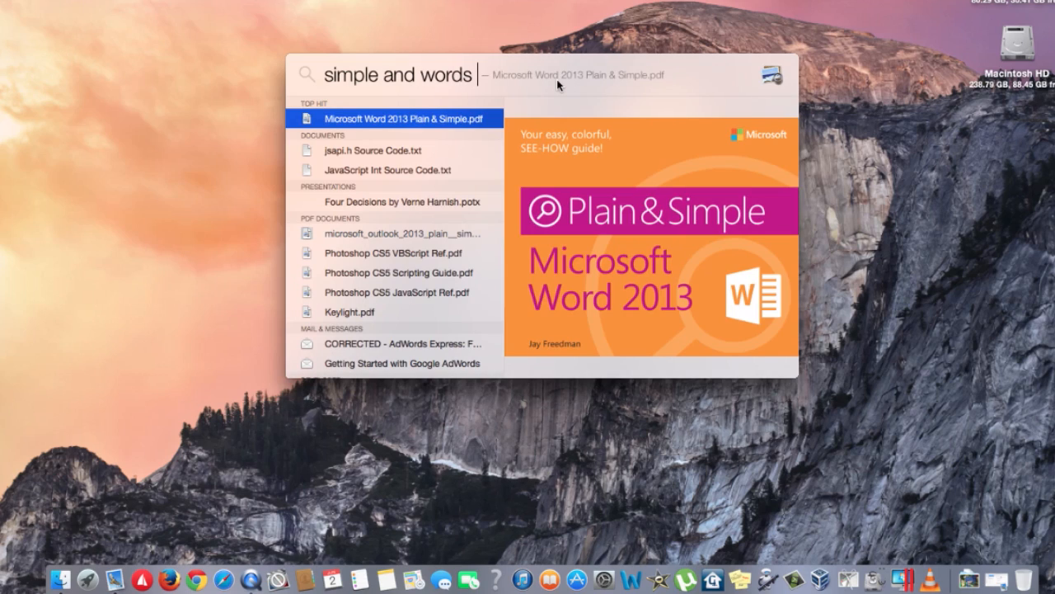
{"action": "mouse_move", "coordinate": [640, 301]}
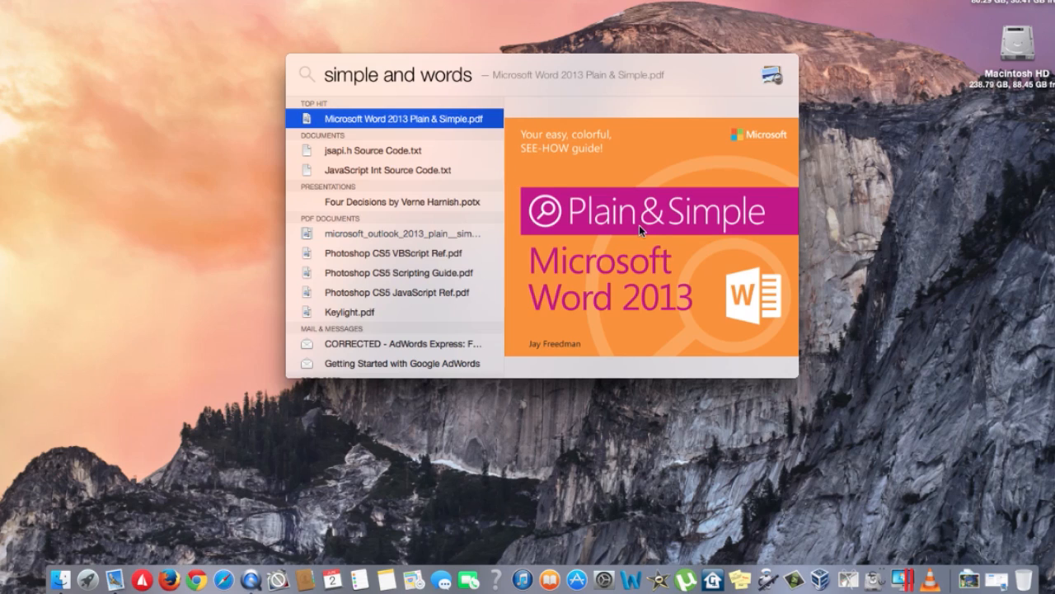
{"action": "mouse_move", "coordinate": [449, 225]}
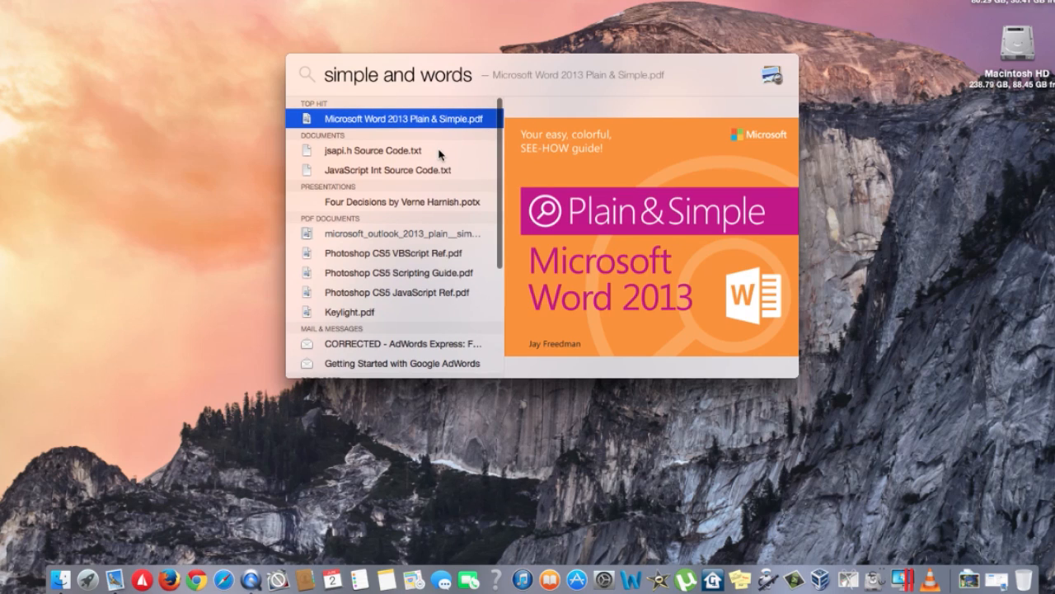
{"action": "scroll", "scroll_direction": "down", "scroll_amount": 3}
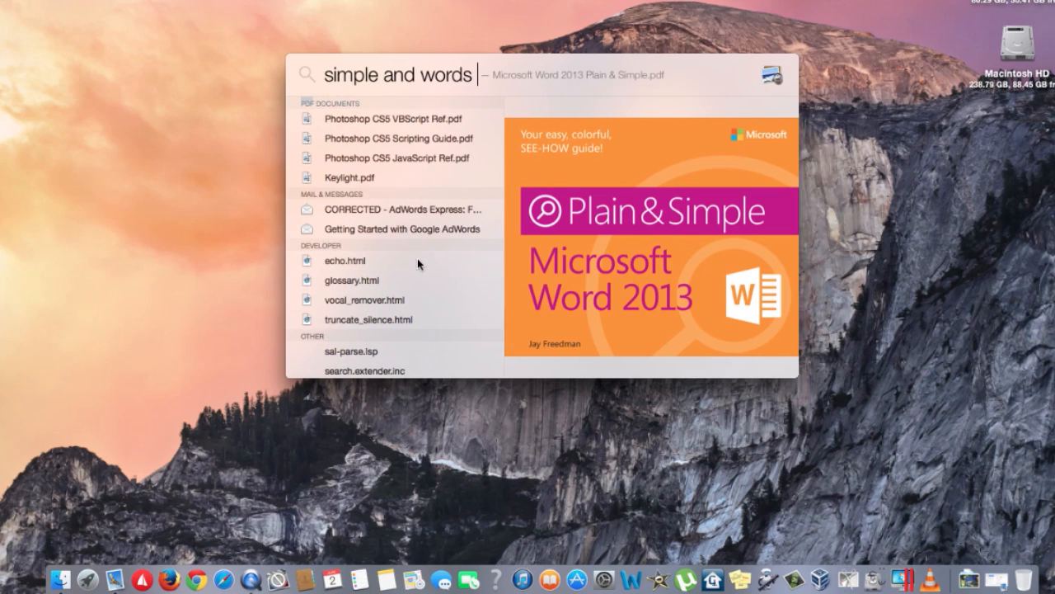
{"action": "scroll", "scroll_direction": "down", "scroll_amount": 3}
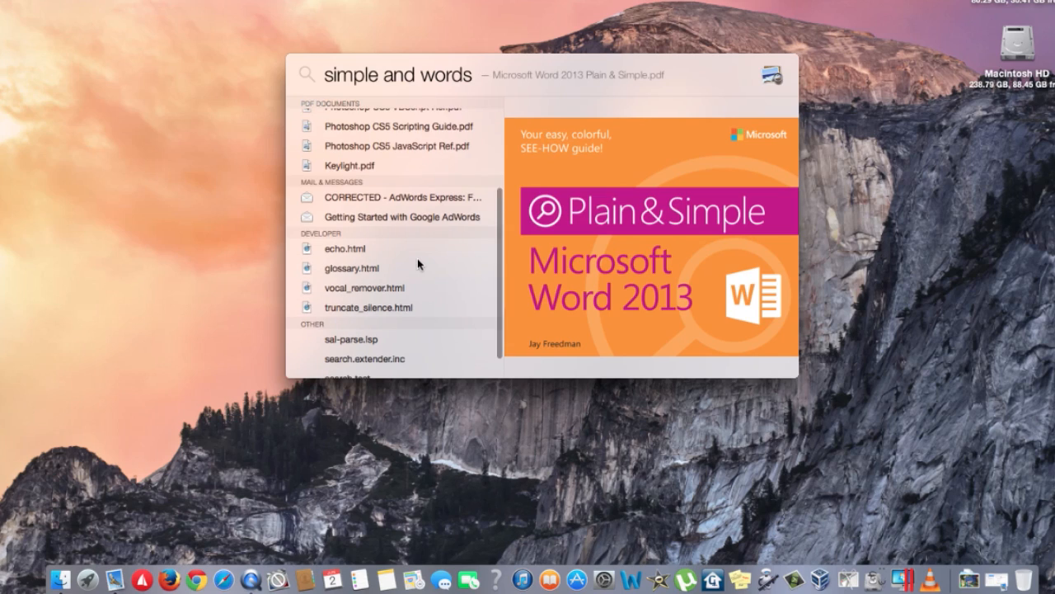
{"action": "scroll", "scroll_direction": "down", "scroll_amount": 3}
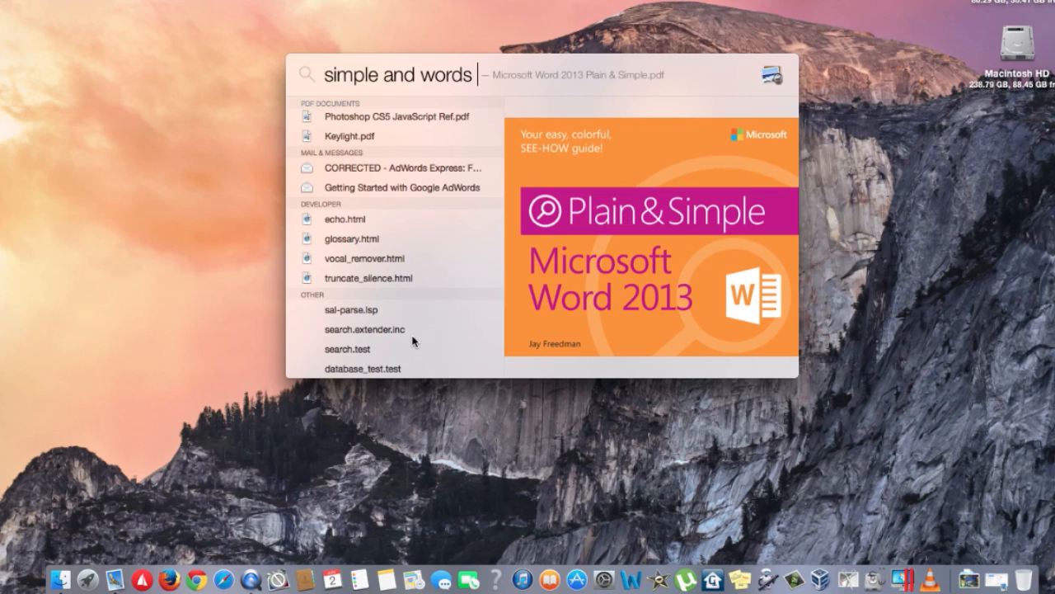
{"action": "mouse_move", "coordinate": [251, 59]}
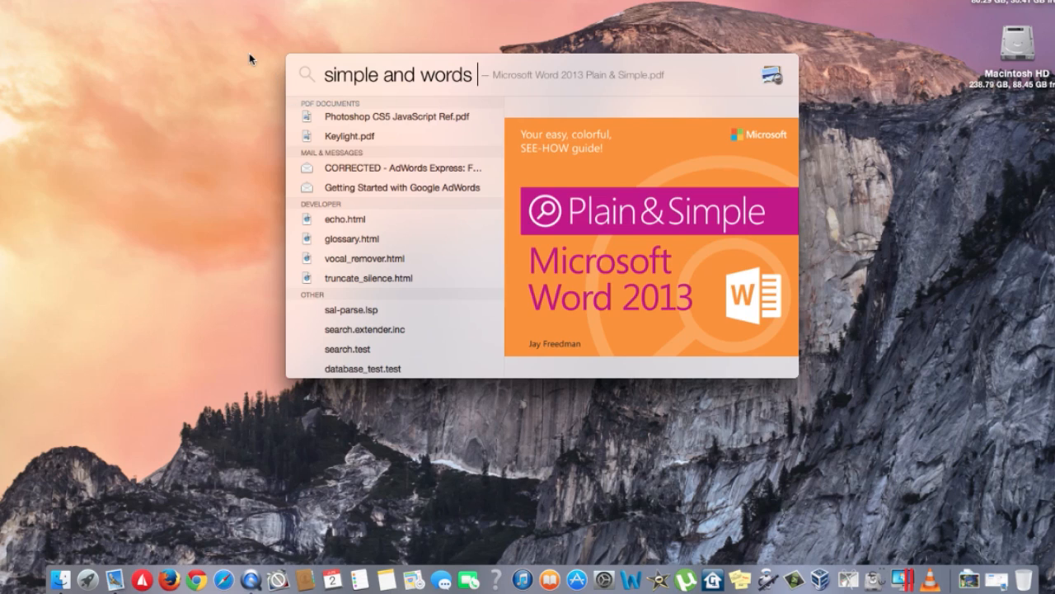
{"action": "key", "text": "Escape"}
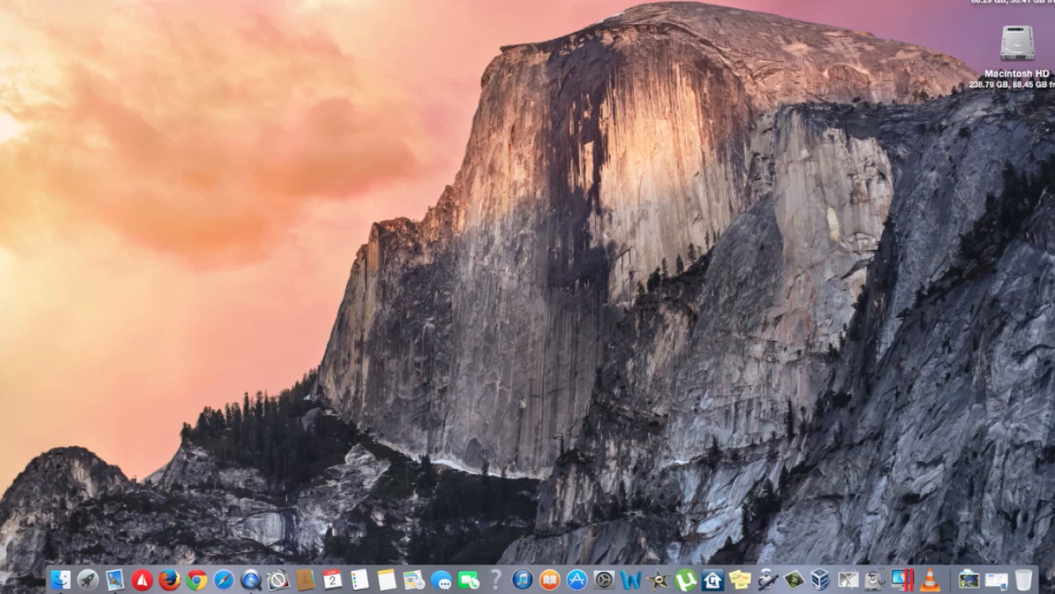
Bring up a new Finder window and show the empty iCloud Drive location.
{"action": "left_click", "coordinate": [60, 576]}
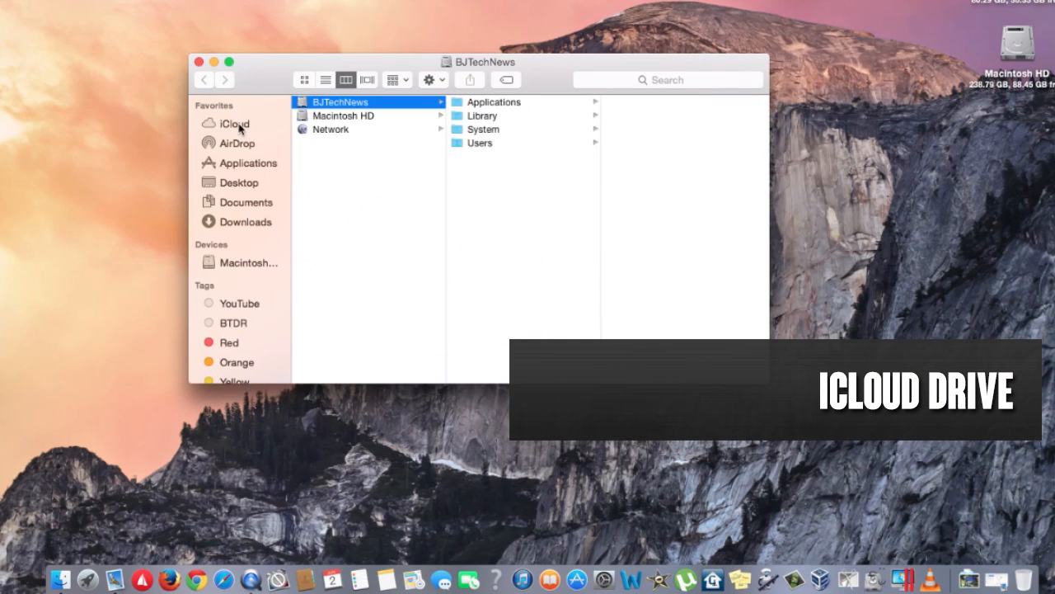
{"action": "left_click", "coordinate": [234, 124]}
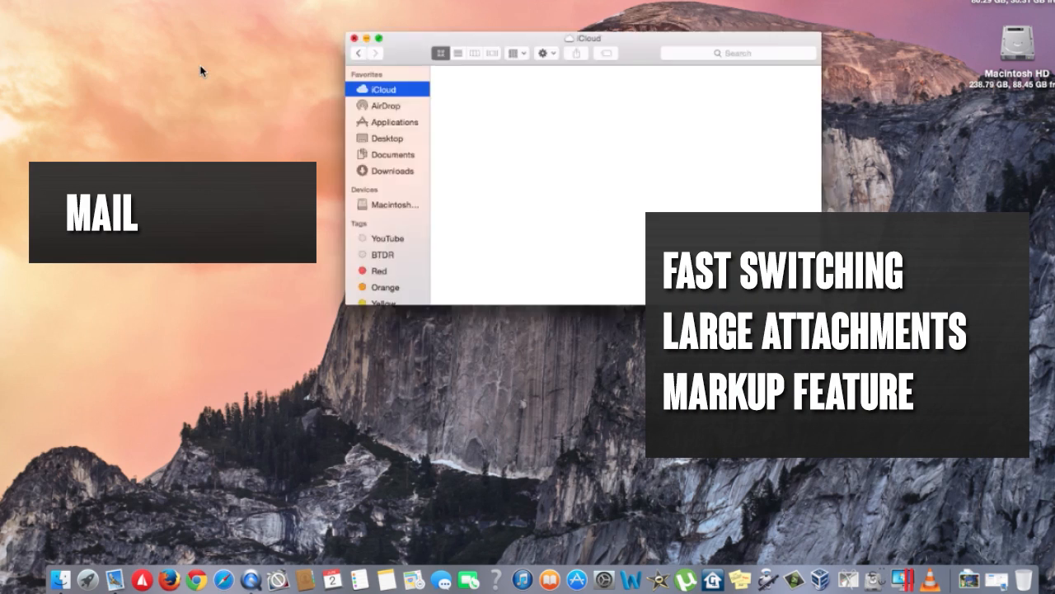
Launch Mail, view the second account's inbox, then return to the first account's inbox.
{"action": "left_click", "coordinate": [352, 38]}
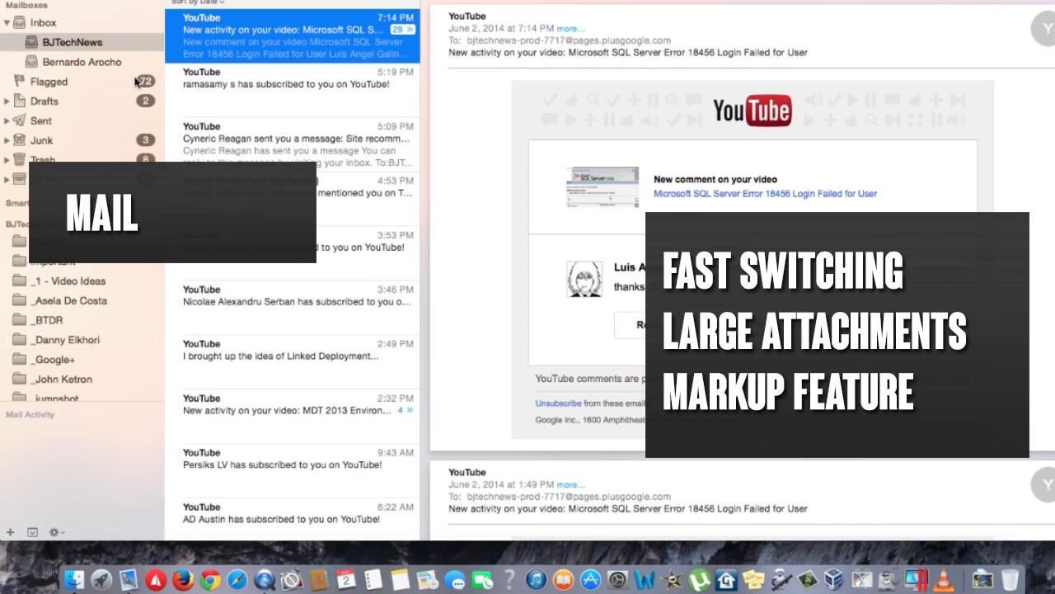
{"action": "left_click", "coordinate": [85, 61]}
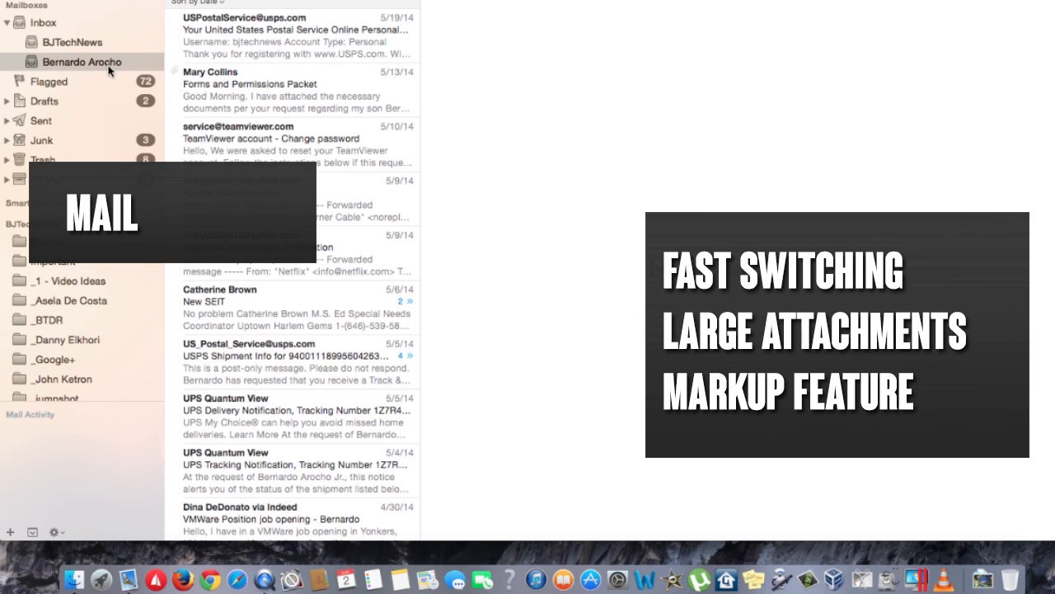
{"action": "left_click", "coordinate": [70, 41]}
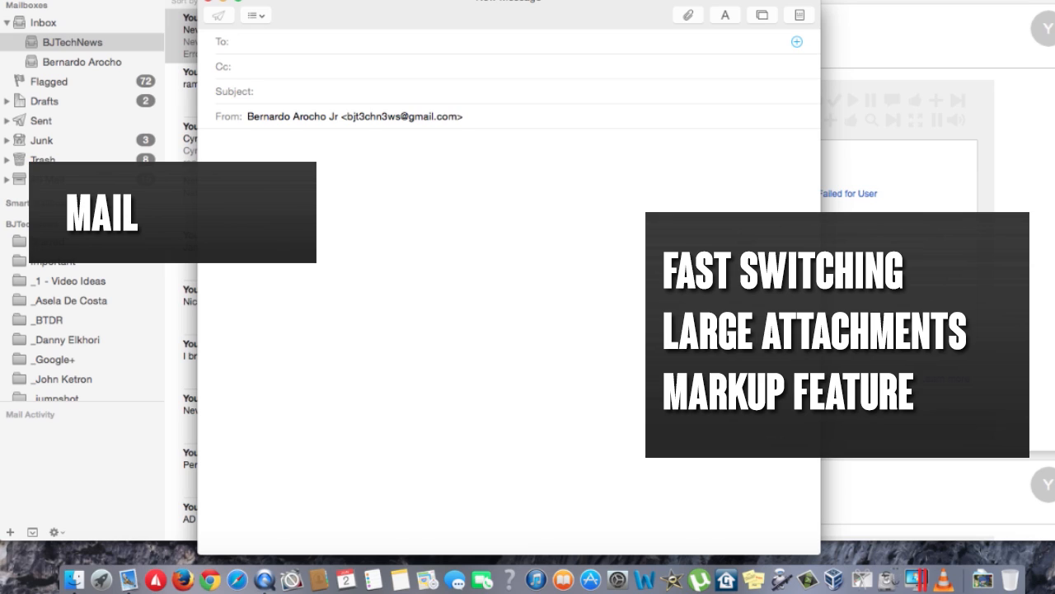
Start a new message with the 8.6 MB Batman JPEG from Downloads attached and in focus.
{"action": "left_click", "coordinate": [235, 41]}
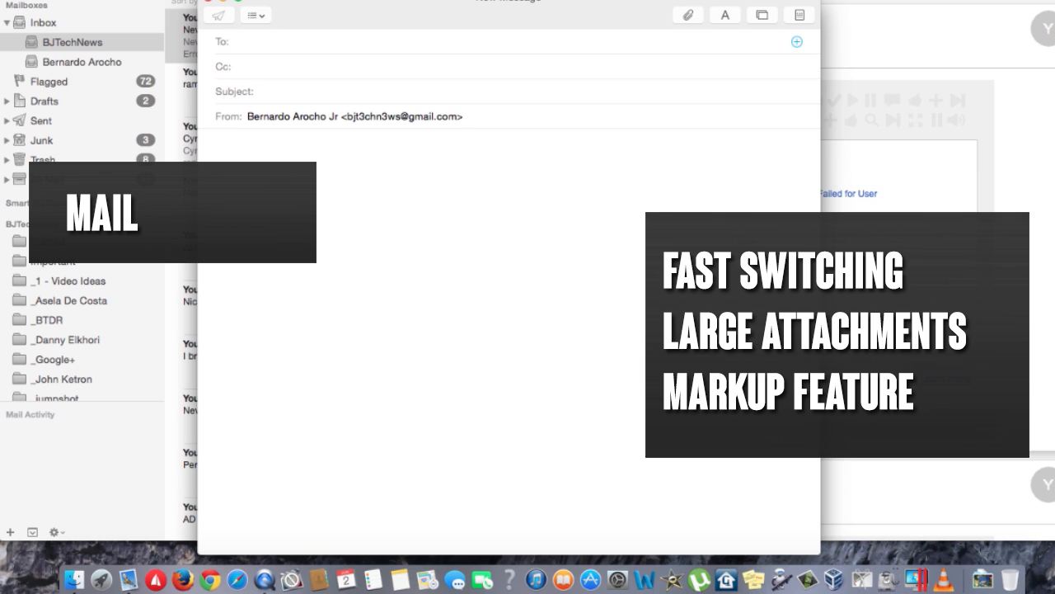
{"action": "left_click", "coordinate": [239, 41]}
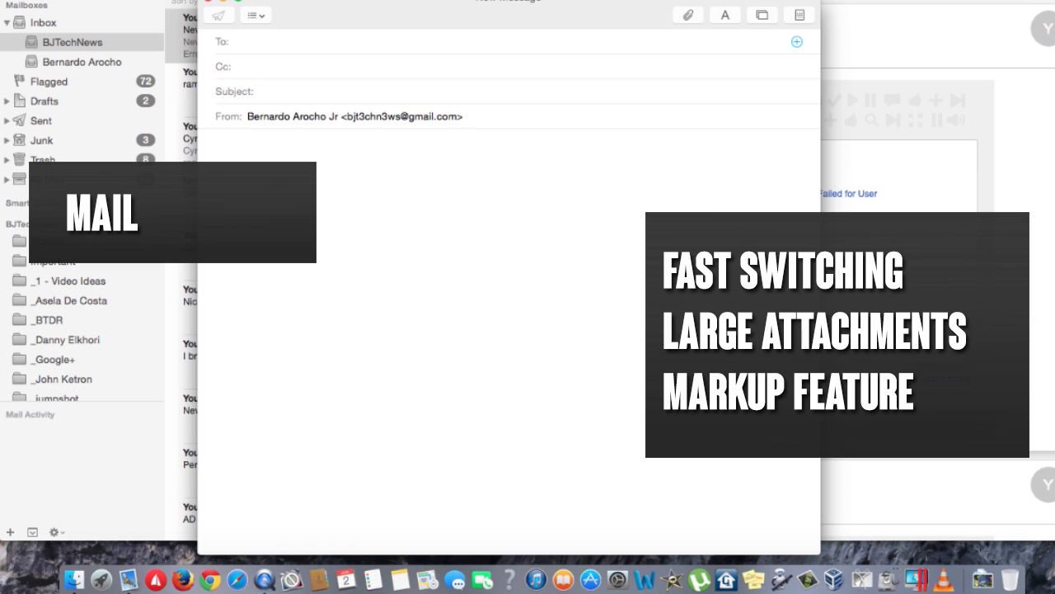
{"action": "mouse_move", "coordinate": [202, 148]}
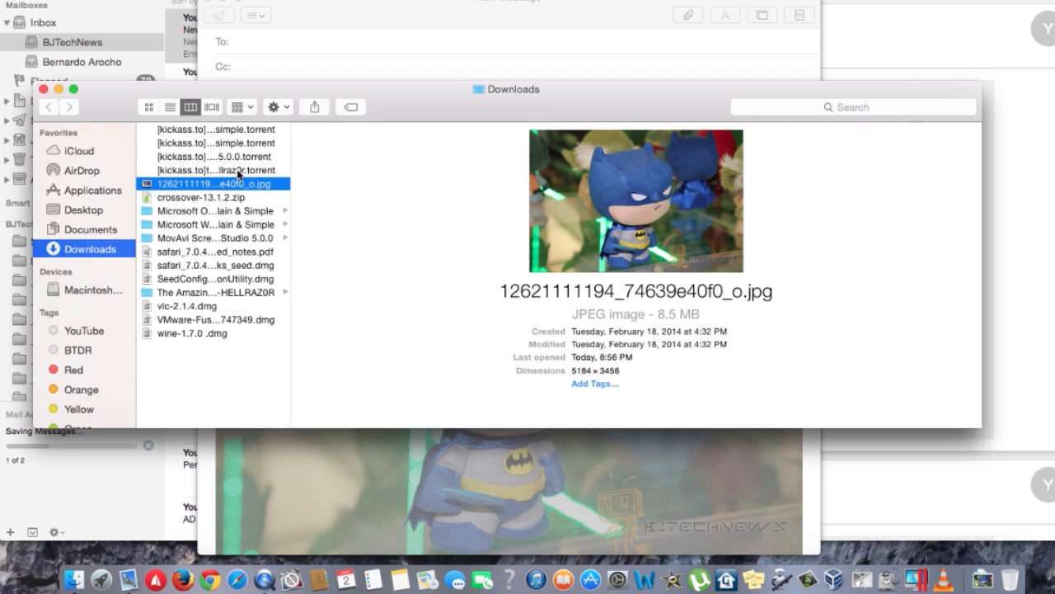
{"action": "mouse_move", "coordinate": [214, 170]}
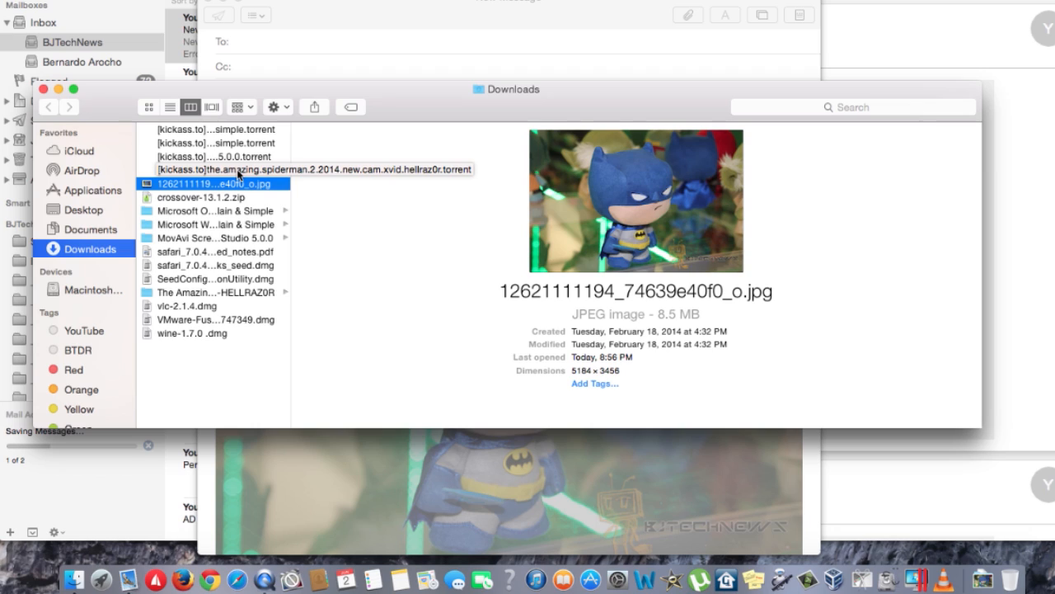
{"action": "mouse_move", "coordinate": [216, 168]}
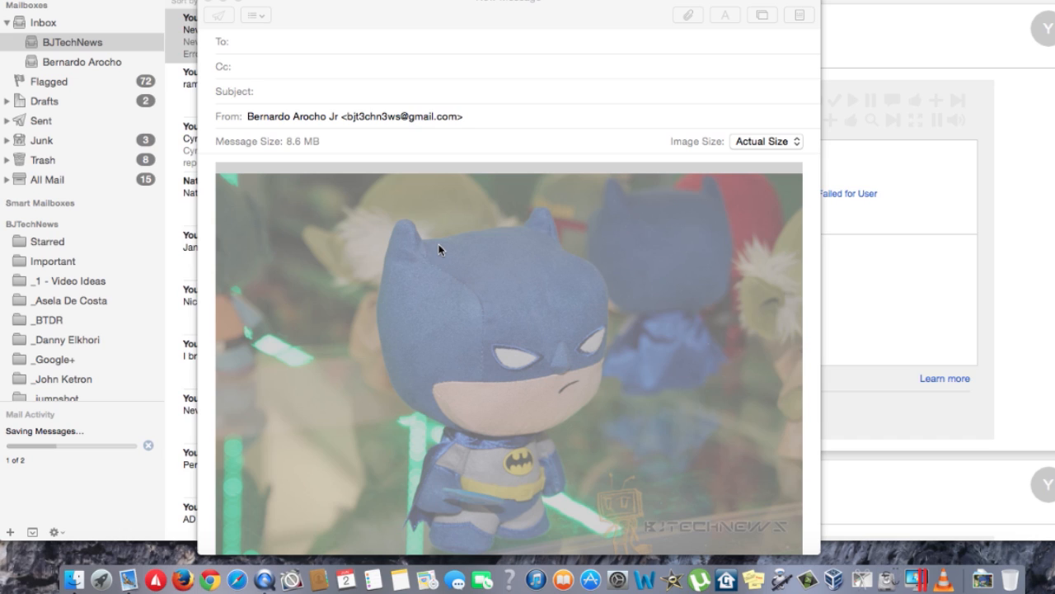
{"action": "mouse_move", "coordinate": [601, 322]}
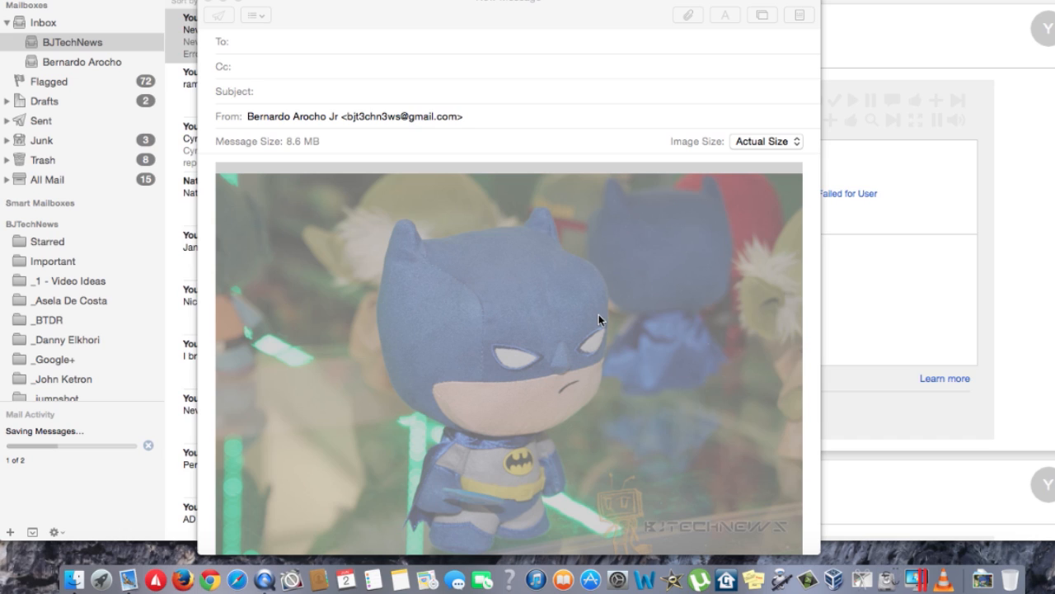
{"action": "left_click", "coordinate": [247, 42]}
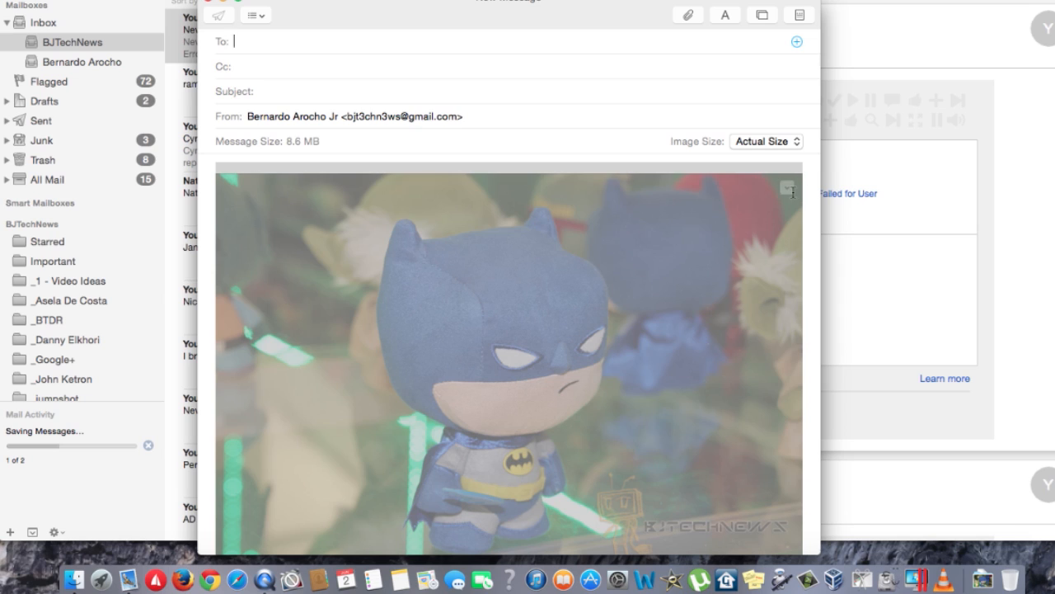
Mark up the Batman photo with lines, shapes and signatures, finish, and reveal its extension options.
{"action": "left_click", "coordinate": [788, 188]}
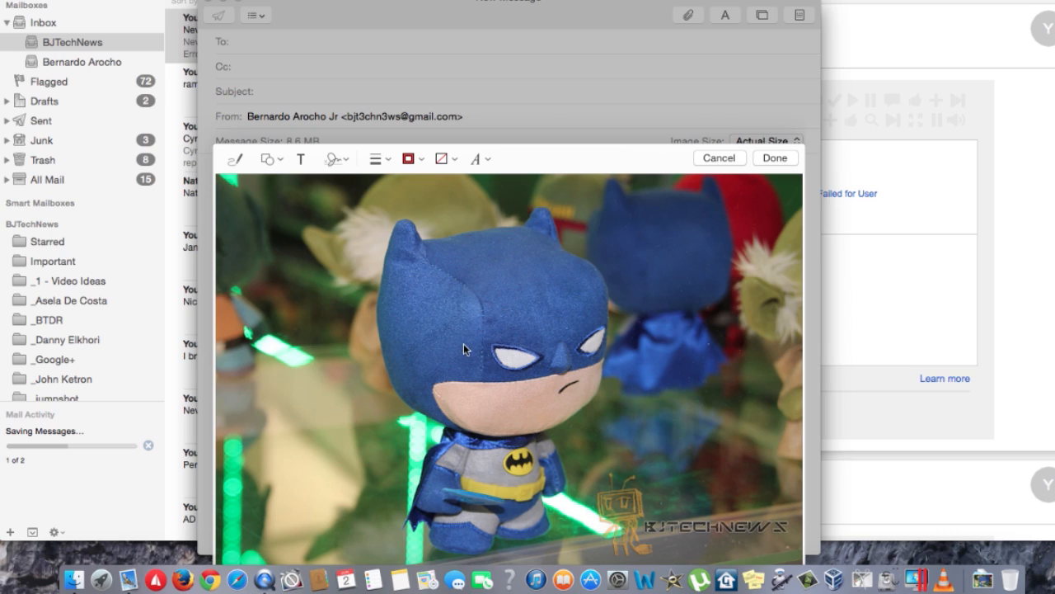
{"action": "mouse_move", "coordinate": [484, 355]}
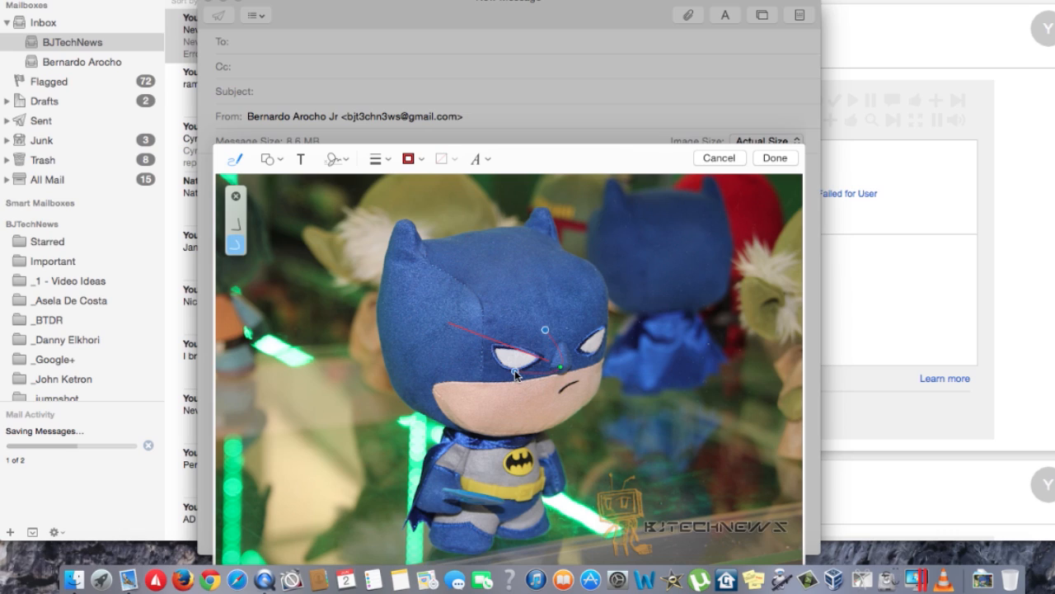
{"action": "mouse_move", "coordinate": [301, 162]}
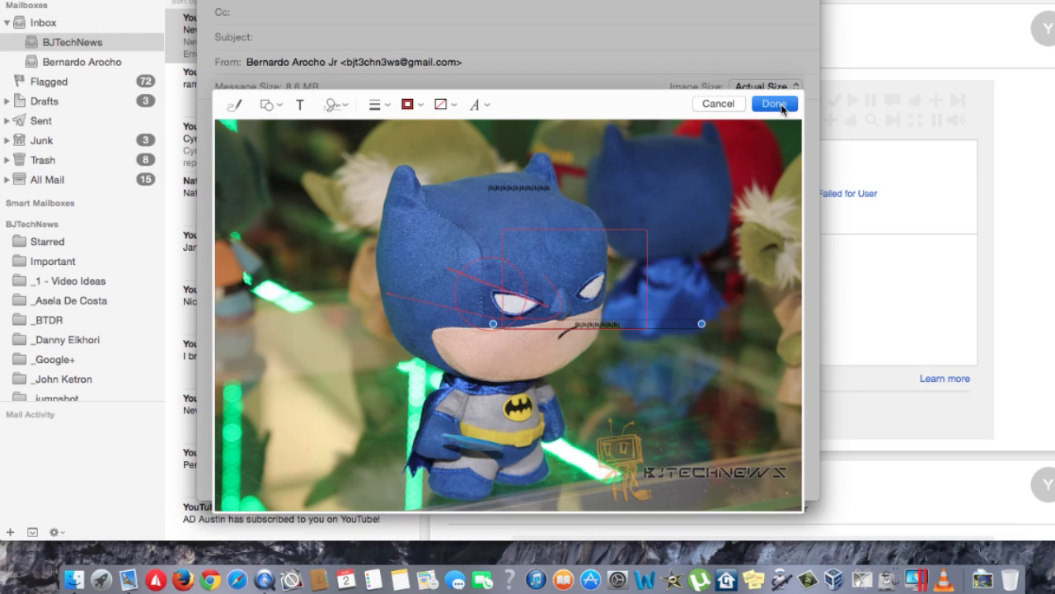
{"action": "left_click", "coordinate": [776, 103]}
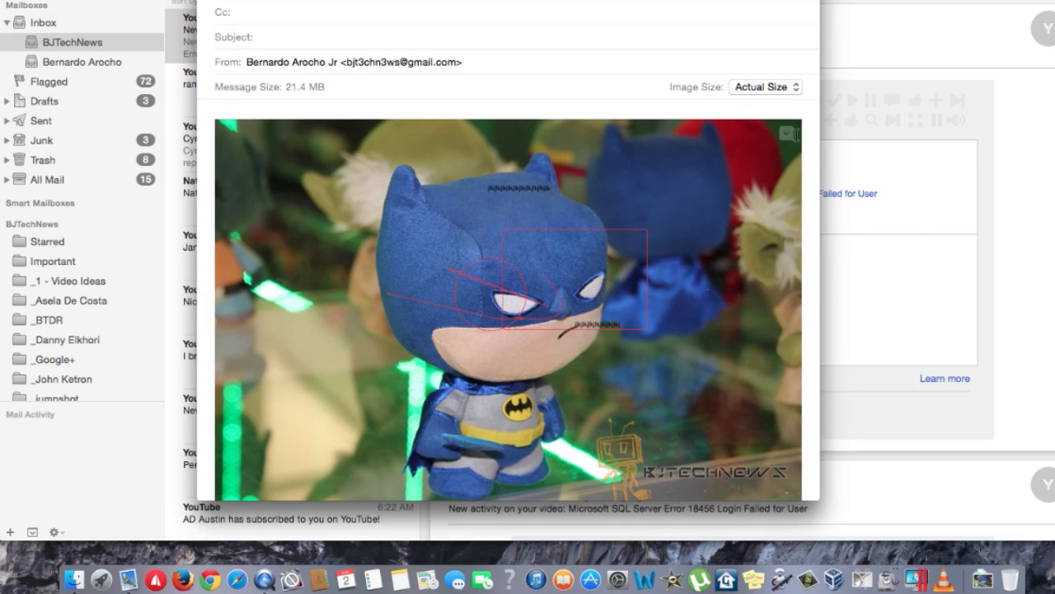
{"action": "left_click", "coordinate": [788, 132]}
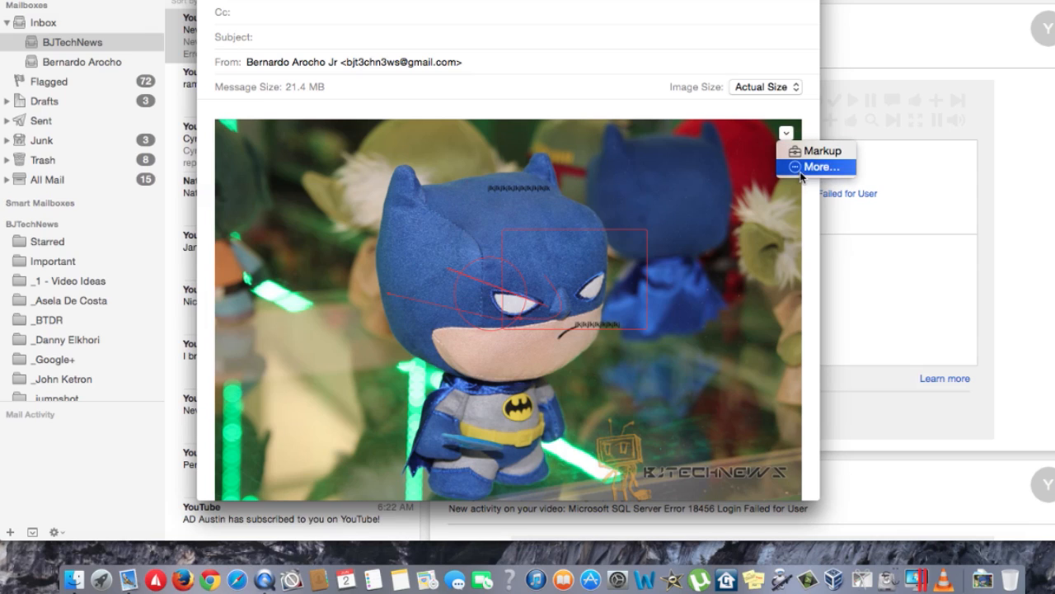
Show the System Preferences overview grid via the attachment's More… extensions entry.
{"action": "left_click", "coordinate": [816, 167]}
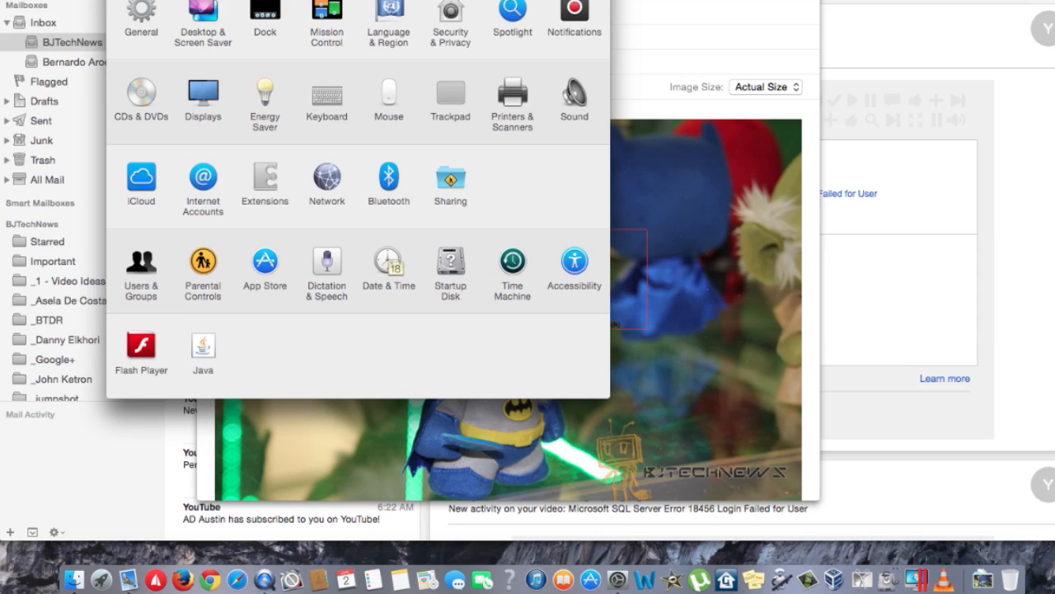
{"action": "mouse_move", "coordinate": [111, 99]}
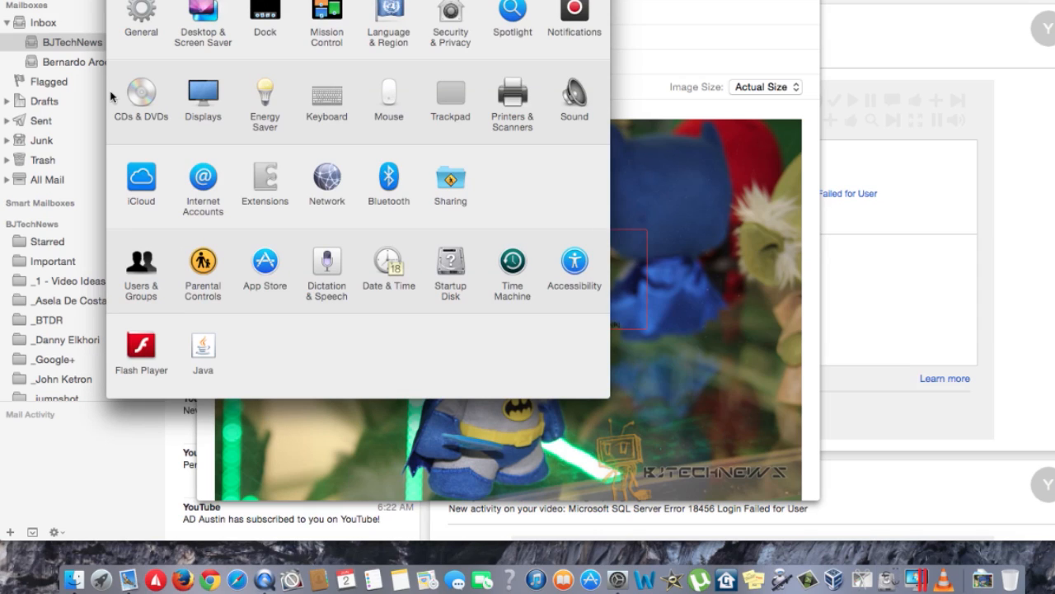
{"action": "mouse_move", "coordinate": [281, 185]}
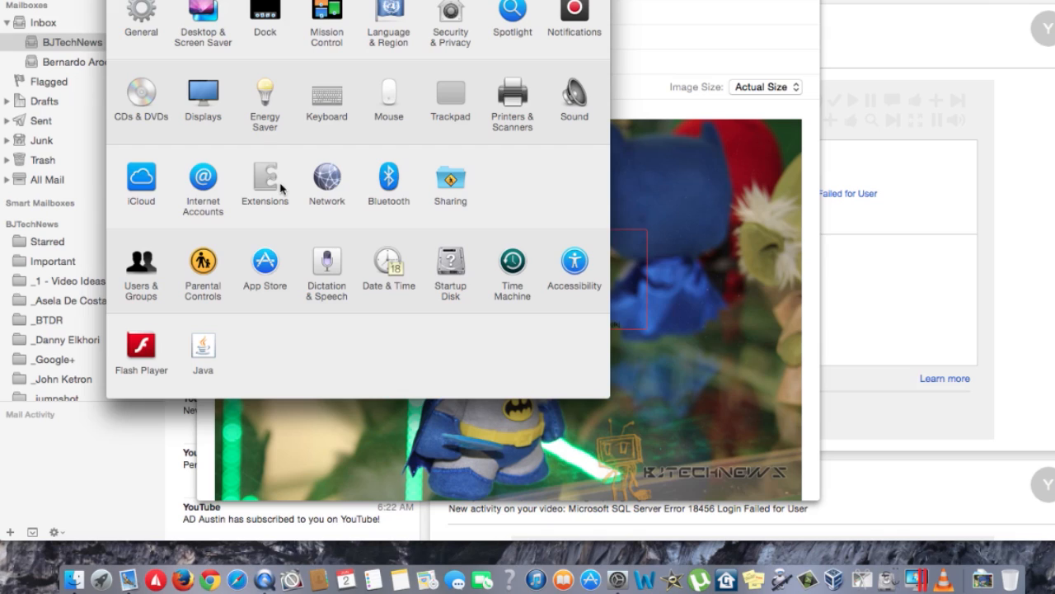
{"action": "mouse_move", "coordinate": [307, 150]}
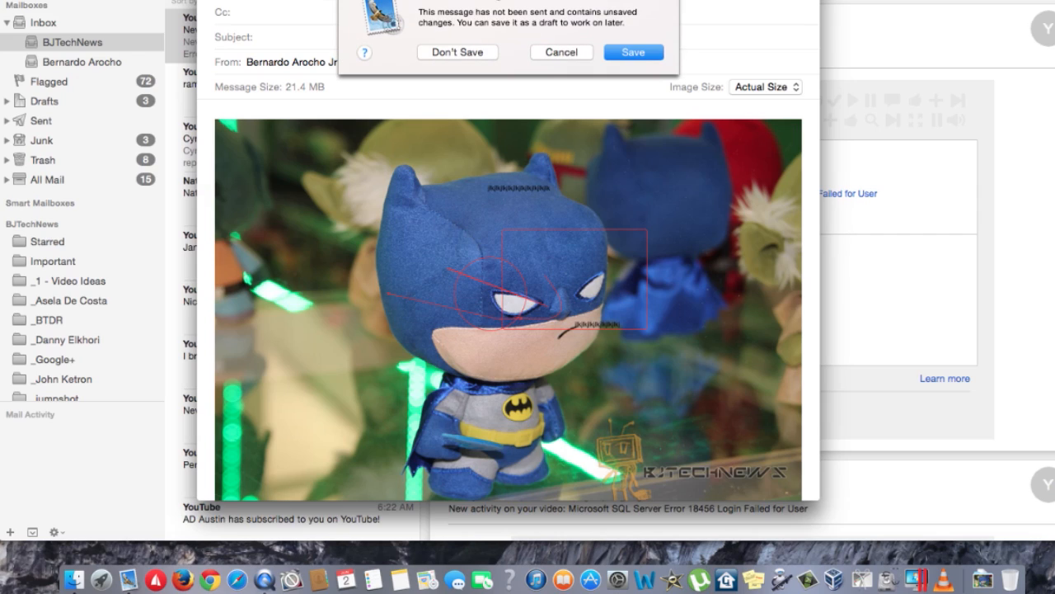
{"action": "mouse_move", "coordinate": [459, 52]}
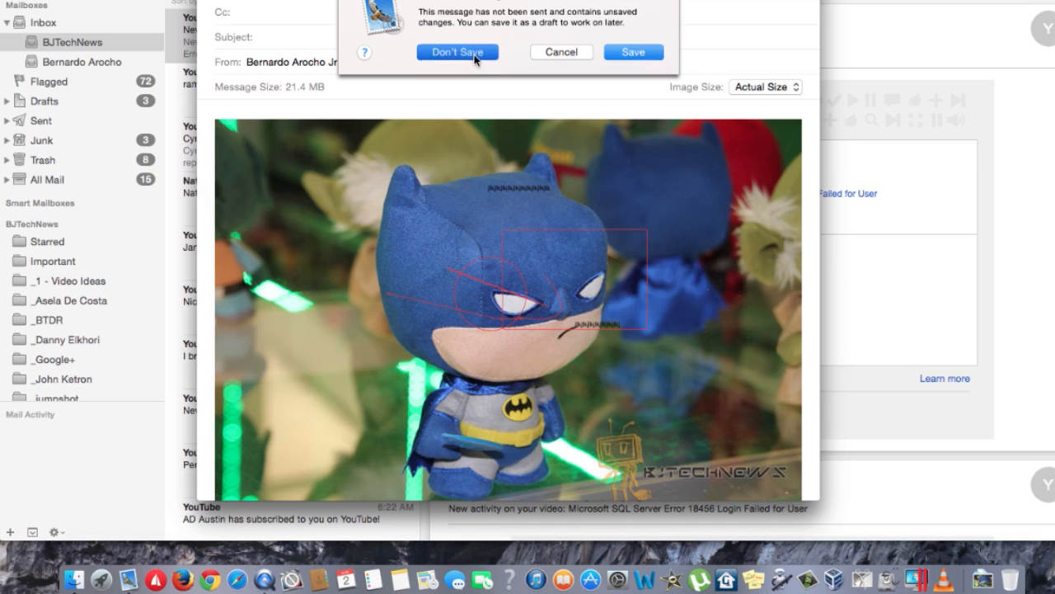
Discard the annotated message with Don't Save.
{"action": "left_click", "coordinate": [458, 52]}
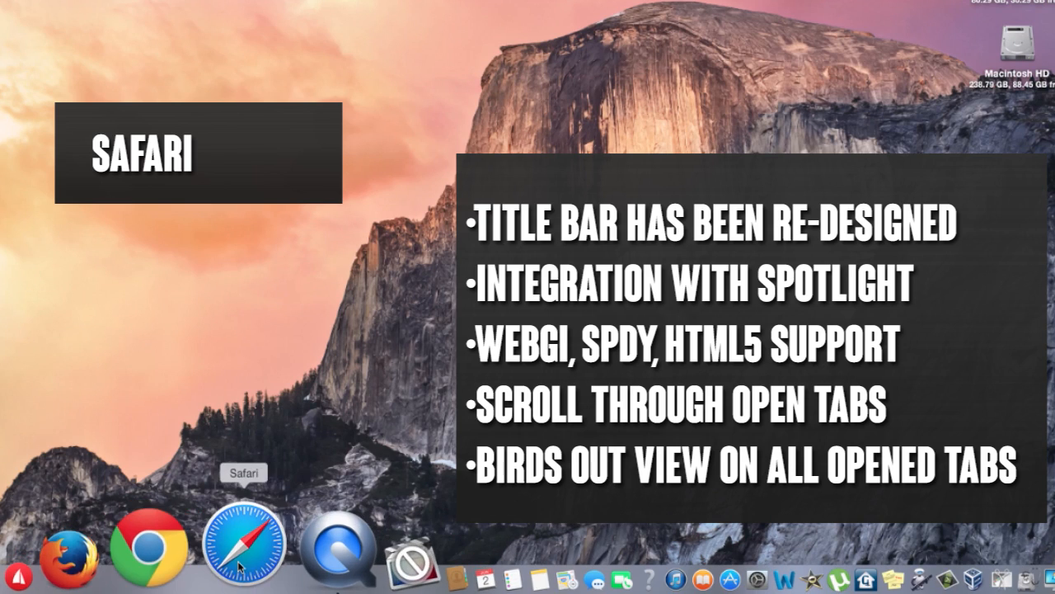
{"action": "mouse_move", "coordinate": [268, 249]}
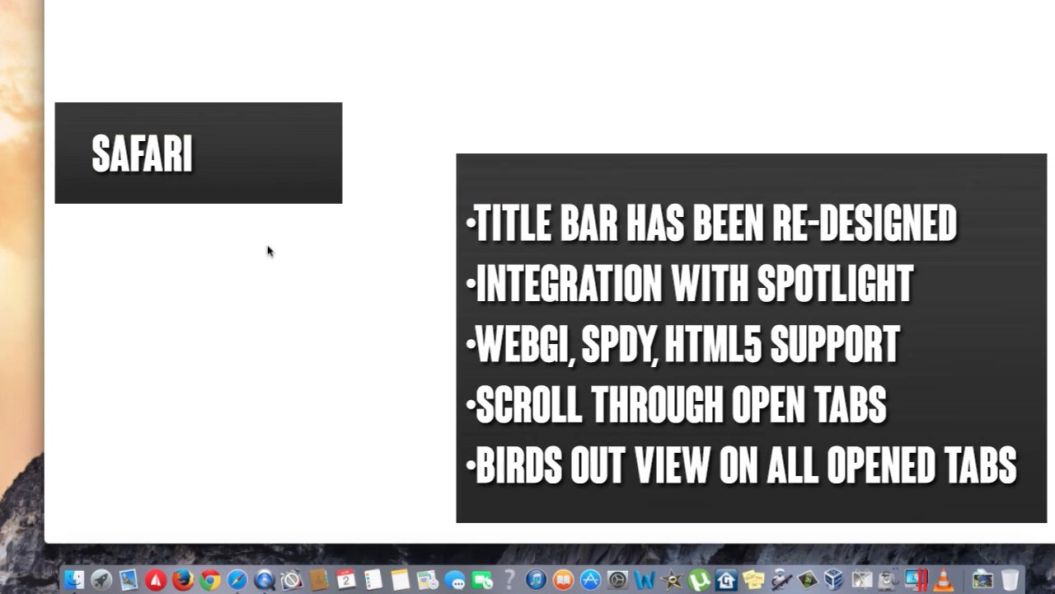
{"action": "mouse_move", "coordinate": [419, 38]}
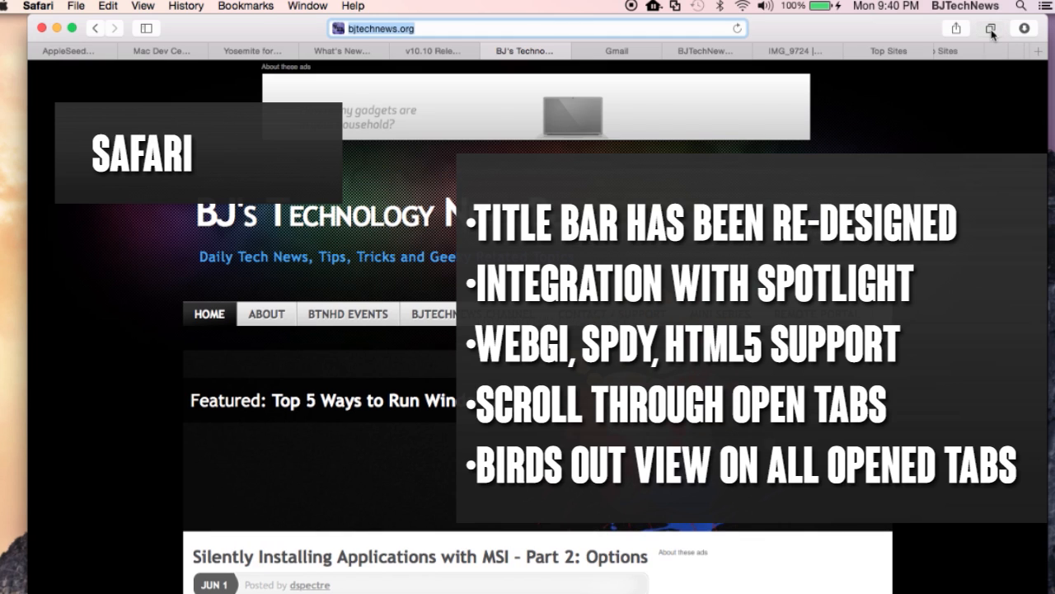
Show all Safari tabs as stacked previews, then return to the Finder drive listing.
{"action": "left_click", "coordinate": [990, 29]}
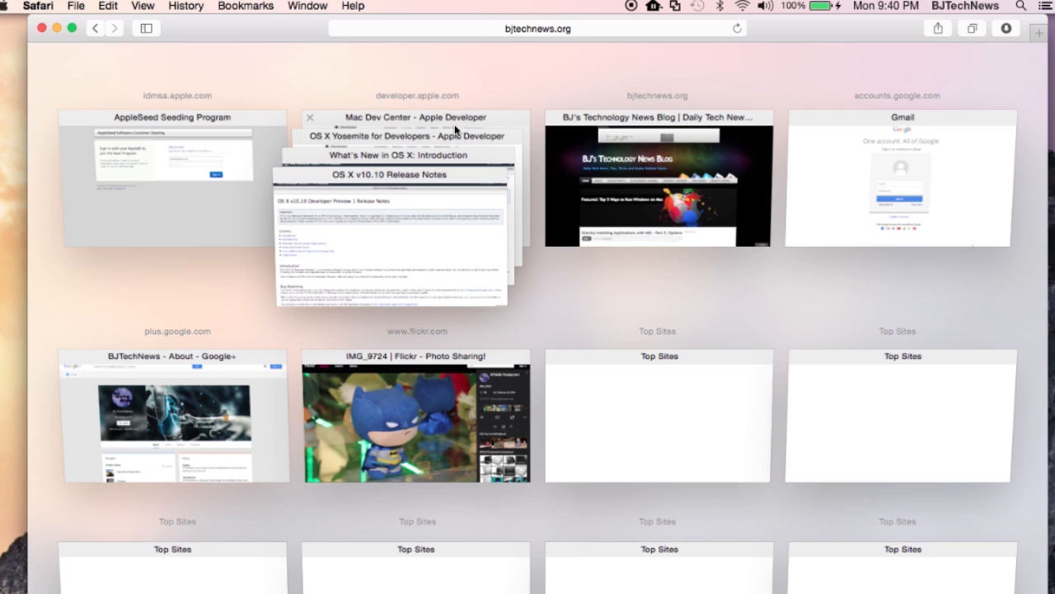
{"action": "mouse_move", "coordinate": [617, 121]}
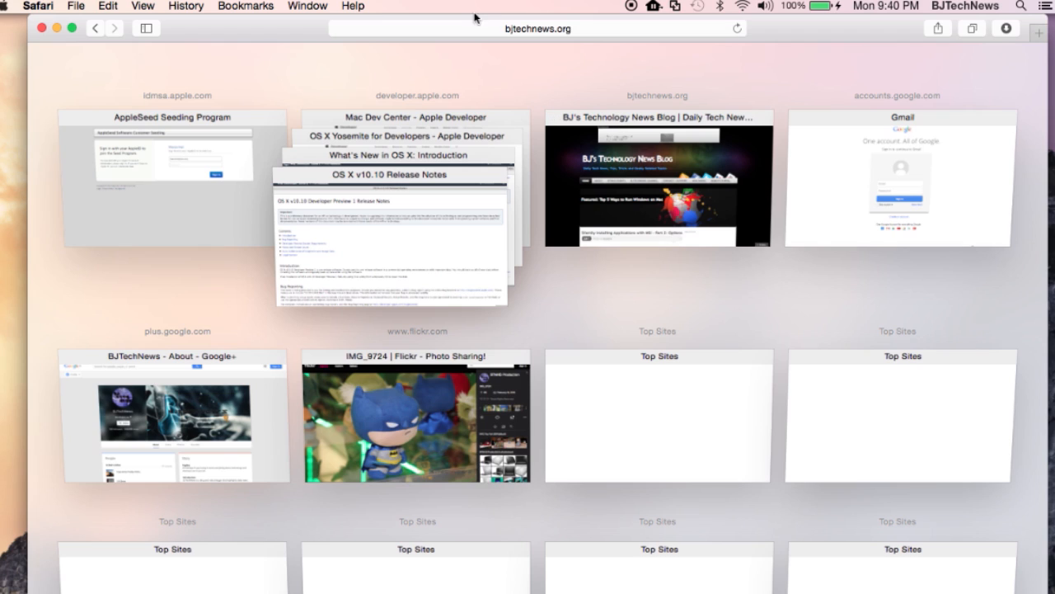
{"action": "left_click", "coordinate": [657, 177]}
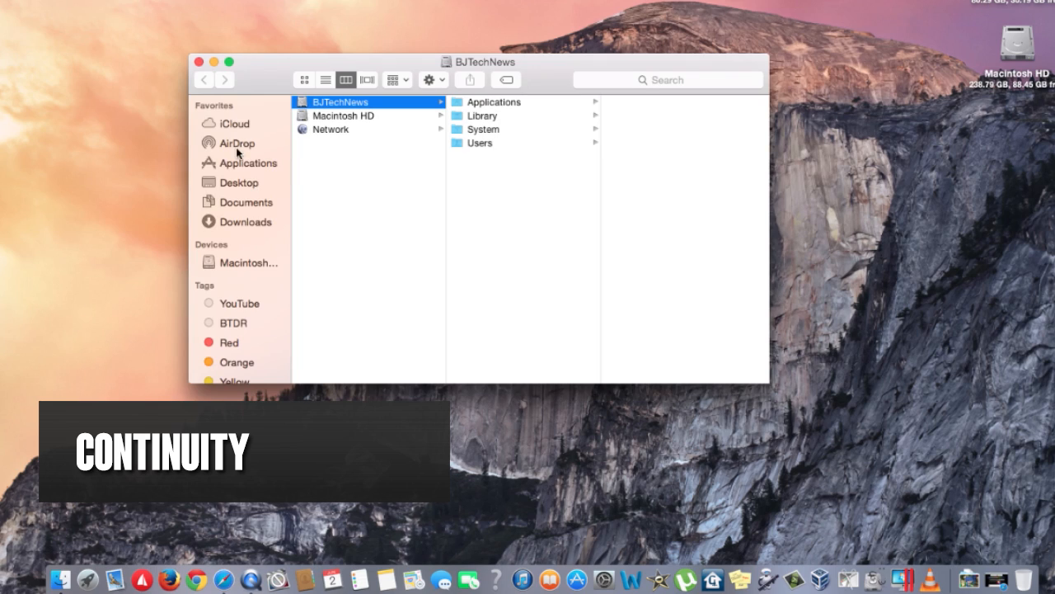
Show the AirDrop location in Finder, which reports AirDrop as off.
{"action": "left_click", "coordinate": [237, 143]}
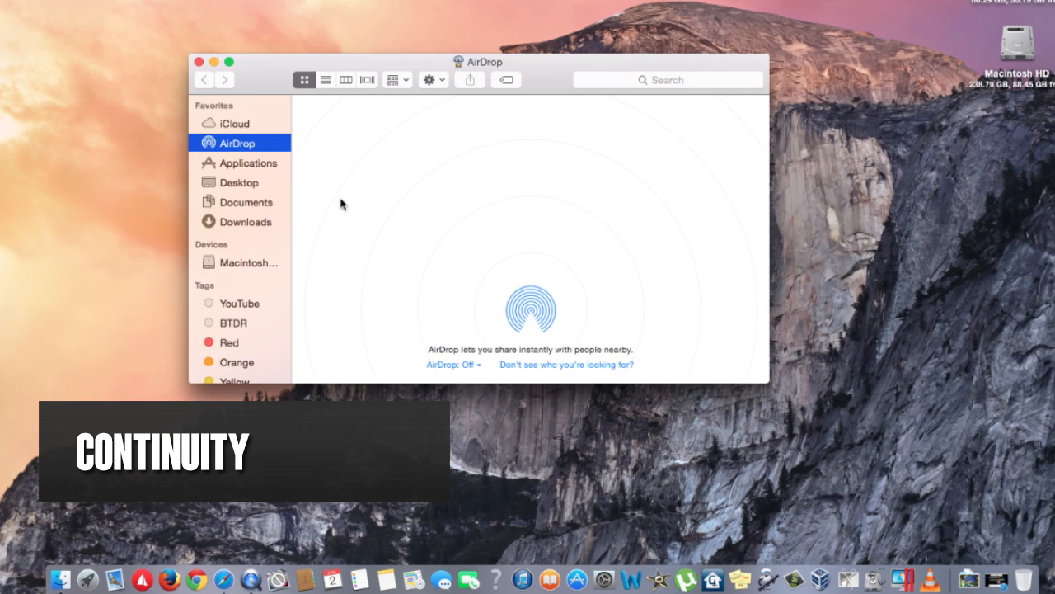